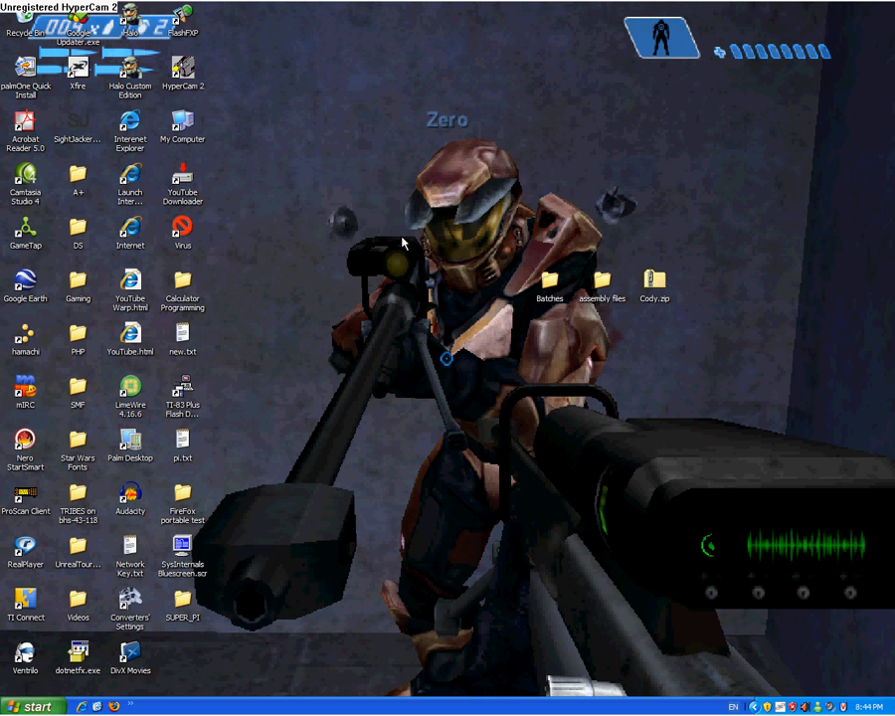
mouse_move(397, 238)
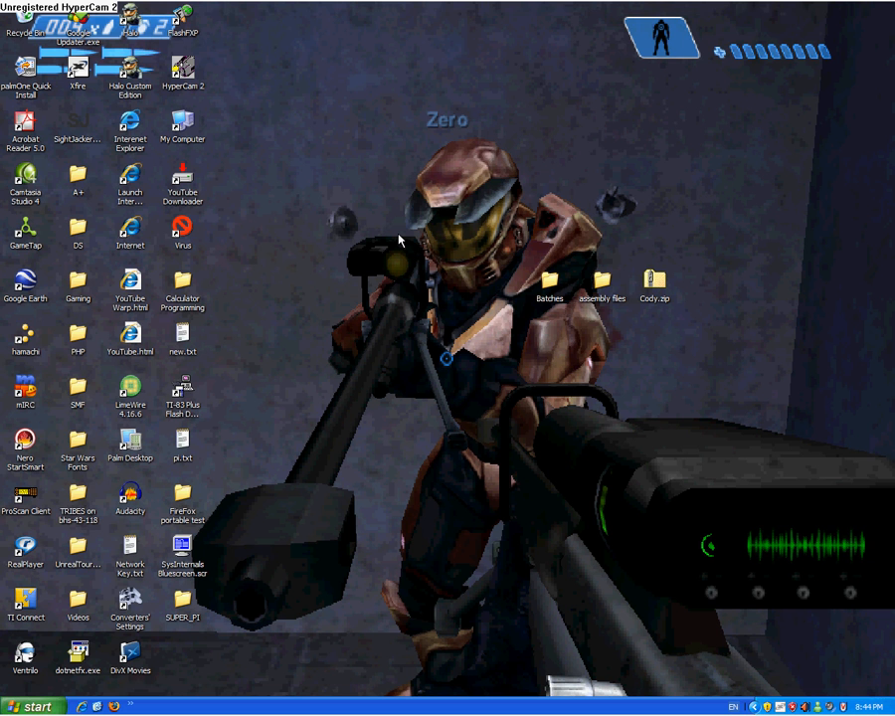
mouse_move(306, 205)
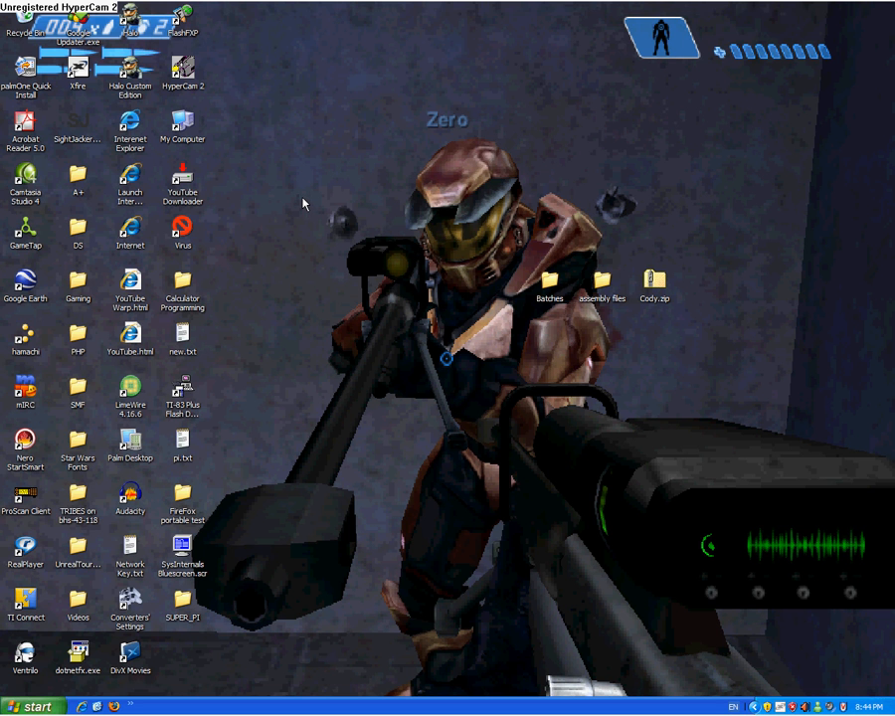
mouse_move(135, 289)
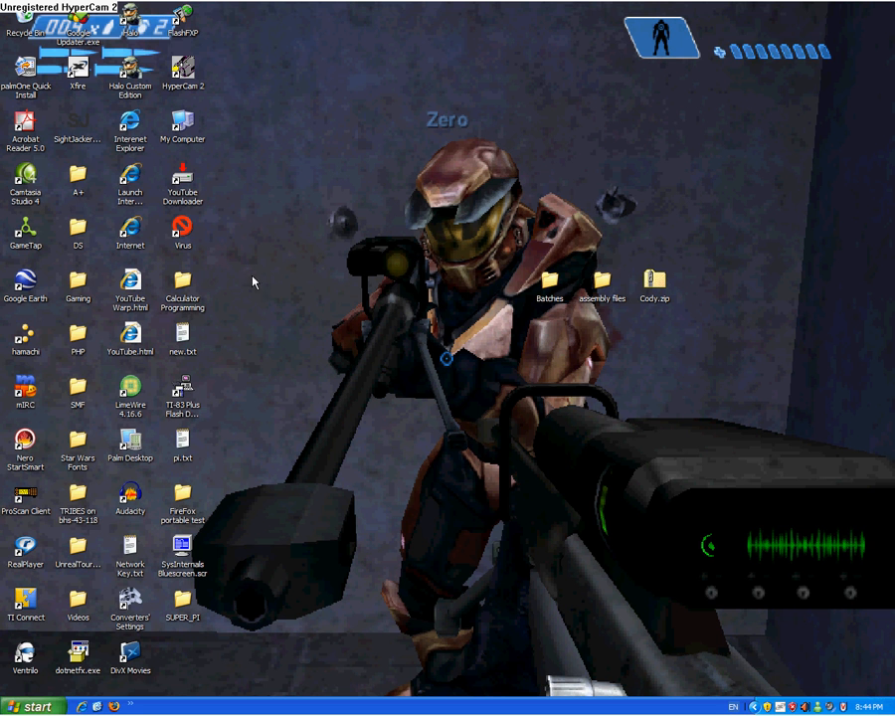
Bring up Display Properties from the desktop and browse the Desktop tab's background list
right_click(326, 275)
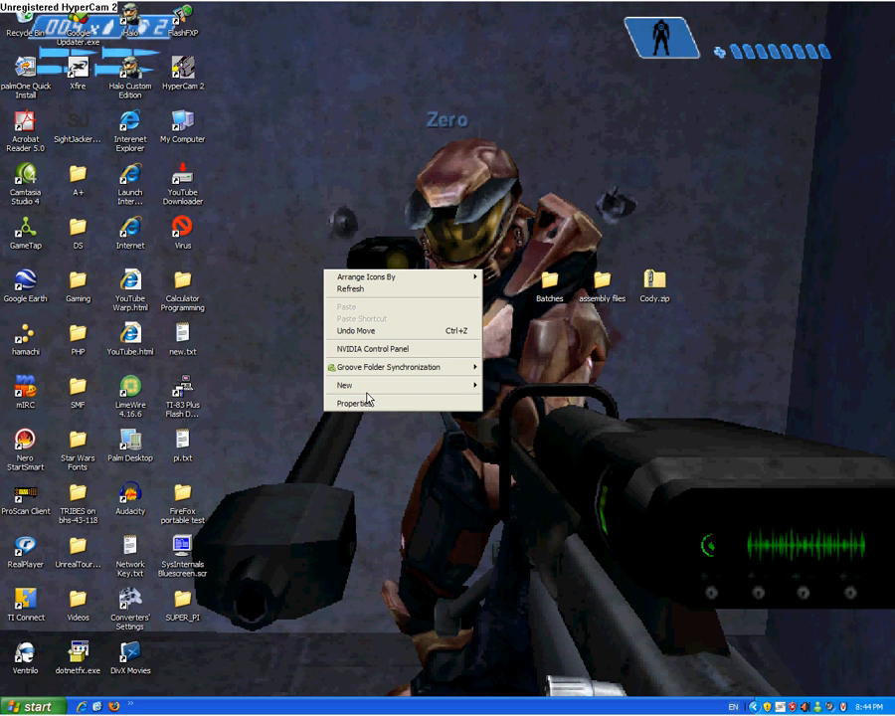
click(342, 398)
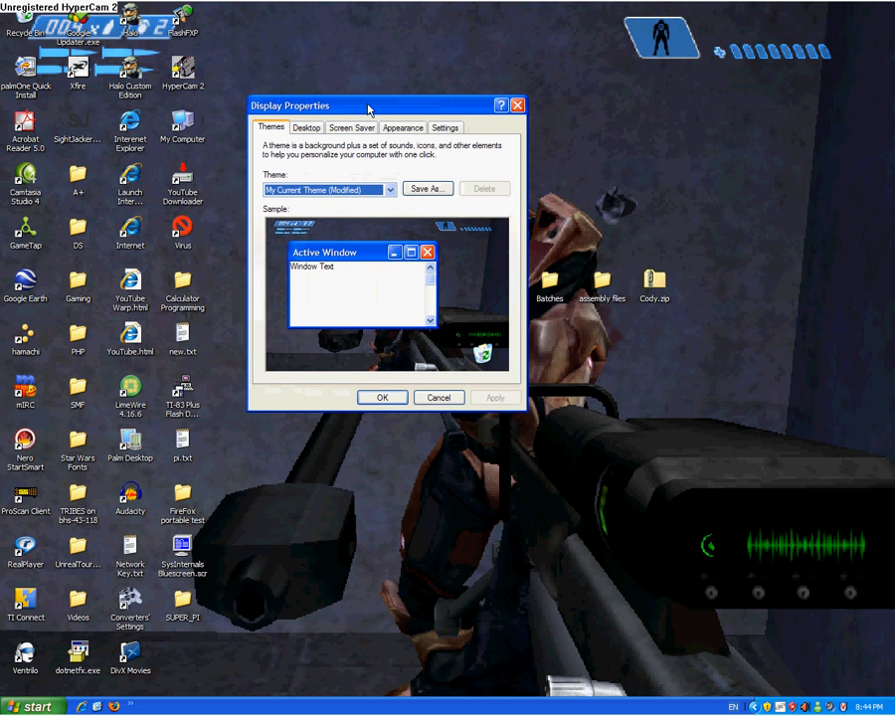
click(306, 127)
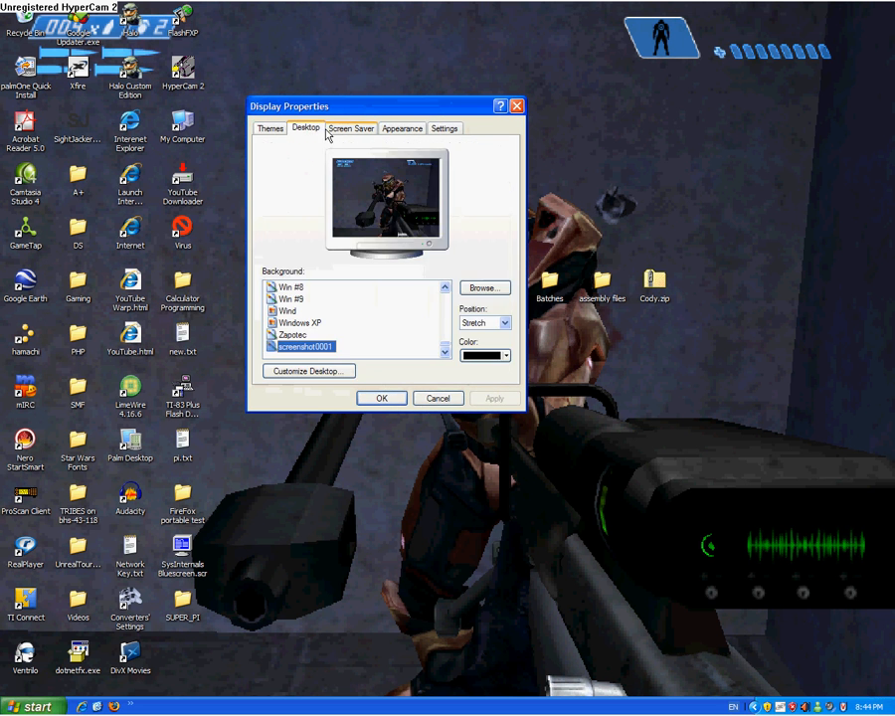
scroll(down, 3)
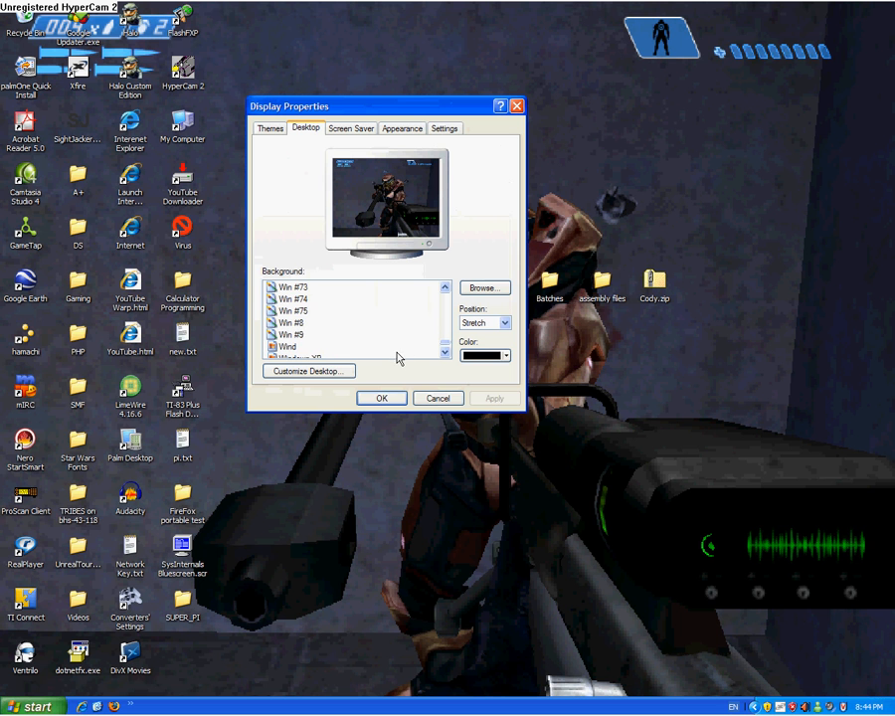
scroll(down, 3)
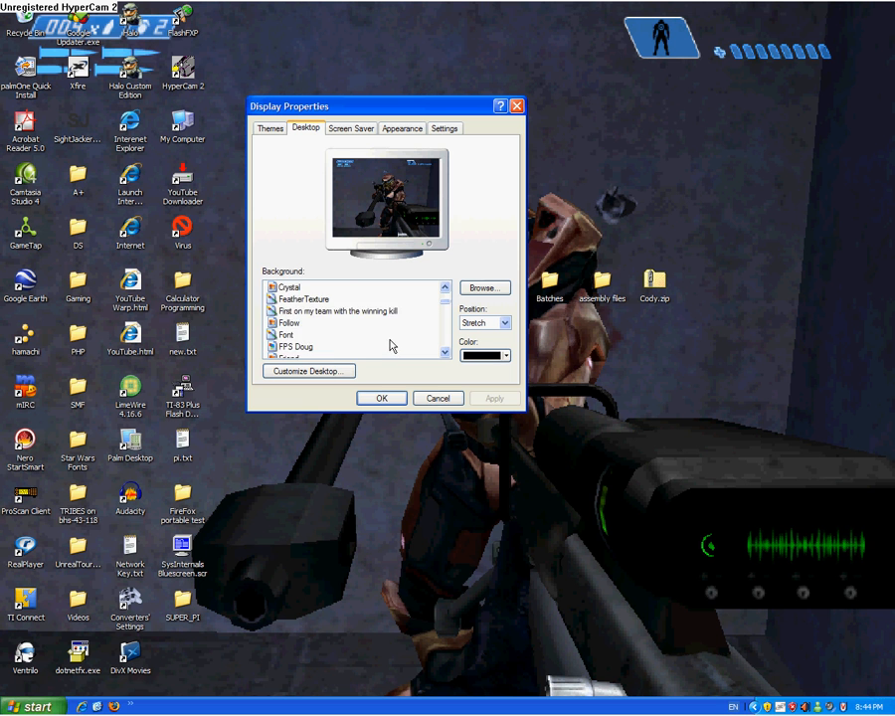
scroll(down, 3)
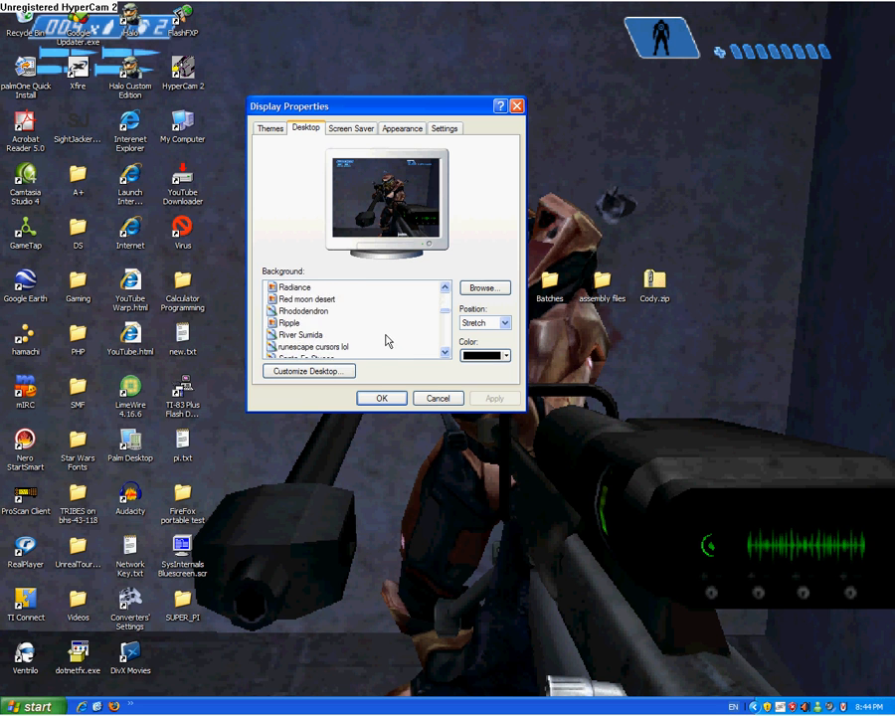
Browse to the desktop, choose YouTube Warp.html as the background and apply it
click(485, 286)
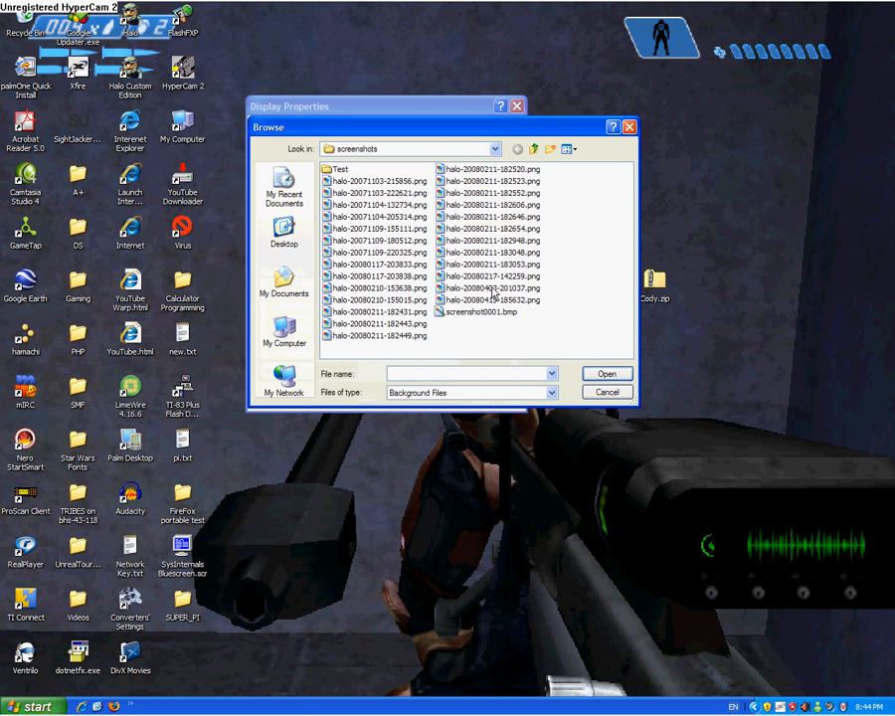
click(282, 234)
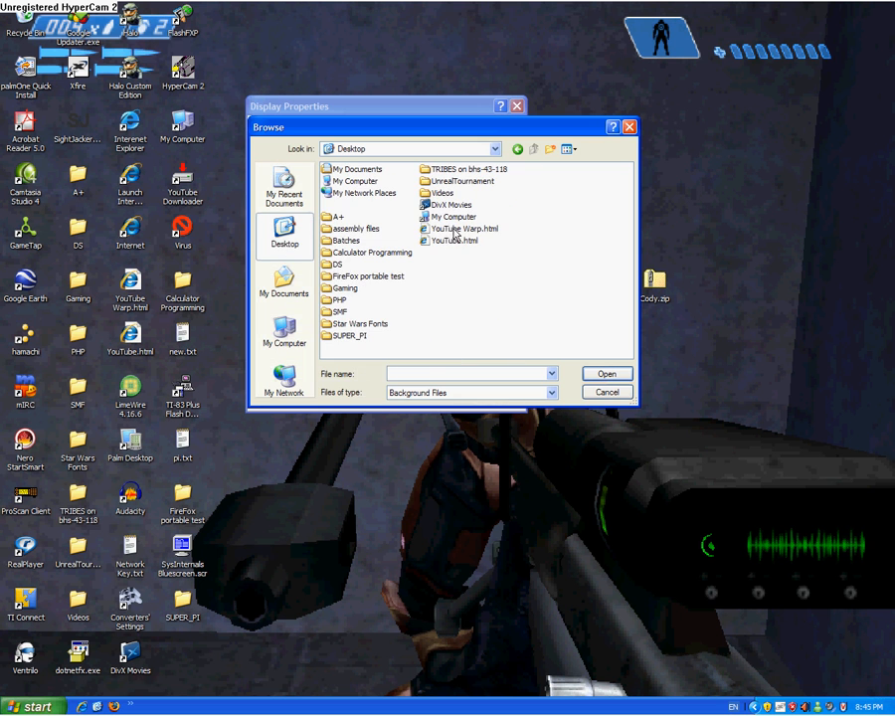
click(607, 392)
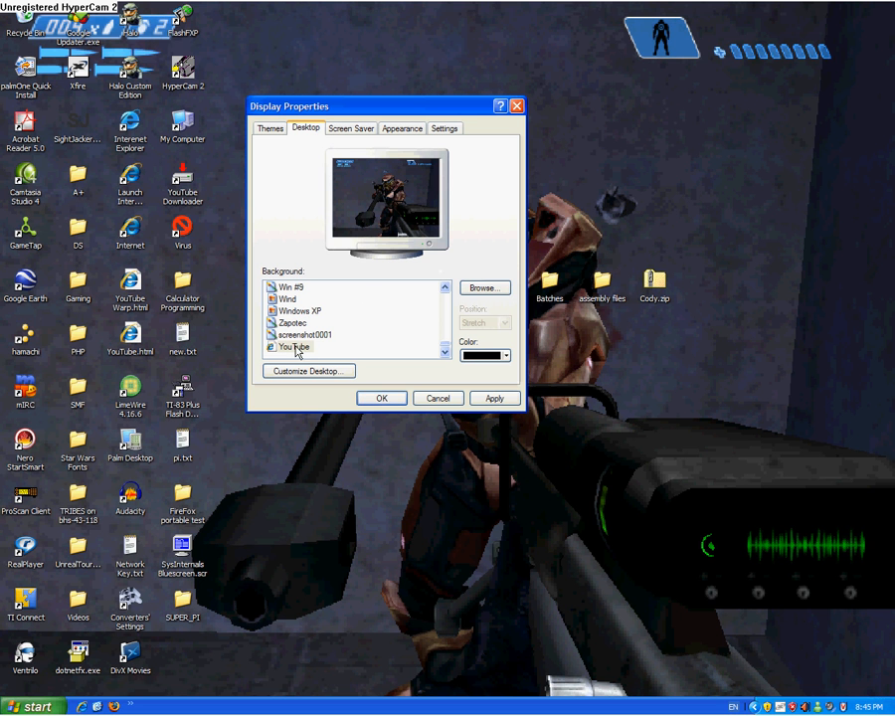
click(493, 398)
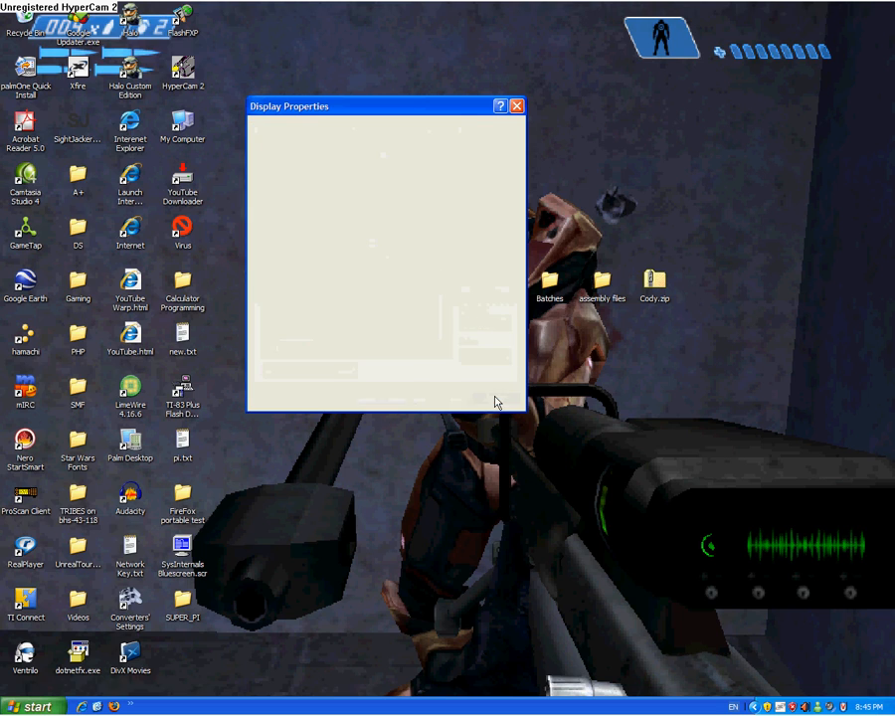
Close Display Properties, scroll the live YouTube background and enter 'jamesz' in its search box
click(517, 106)
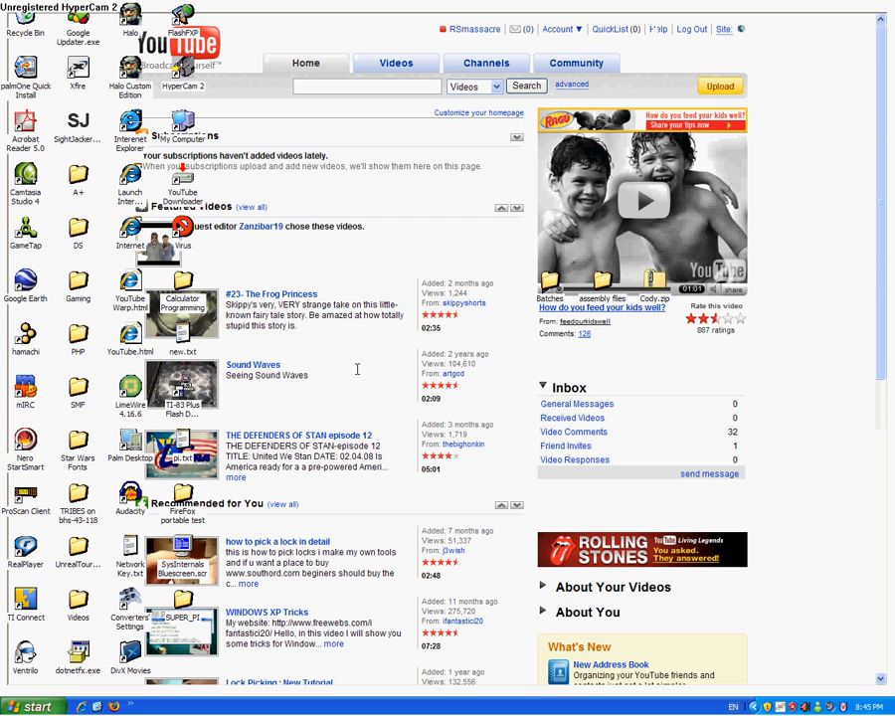
scroll(down, 3)
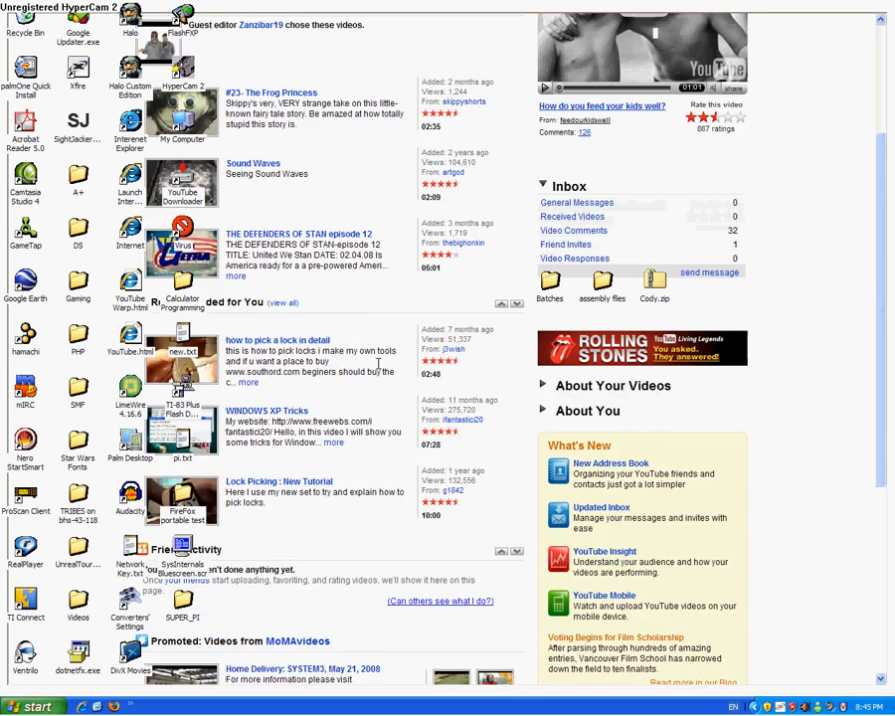
scroll(up, 3)
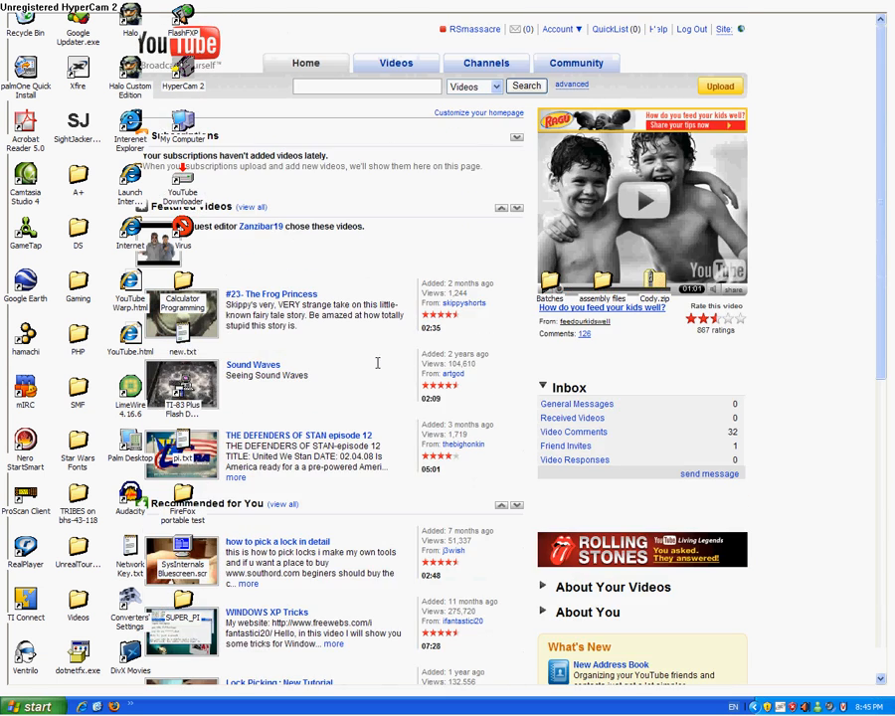
scroll(down, 3)
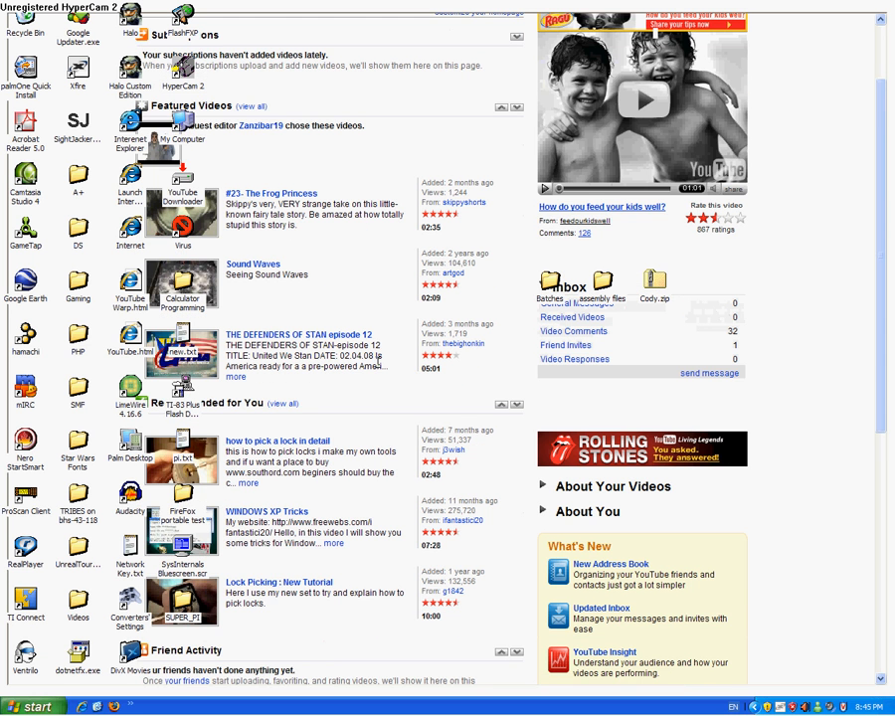
scroll(down, 3)
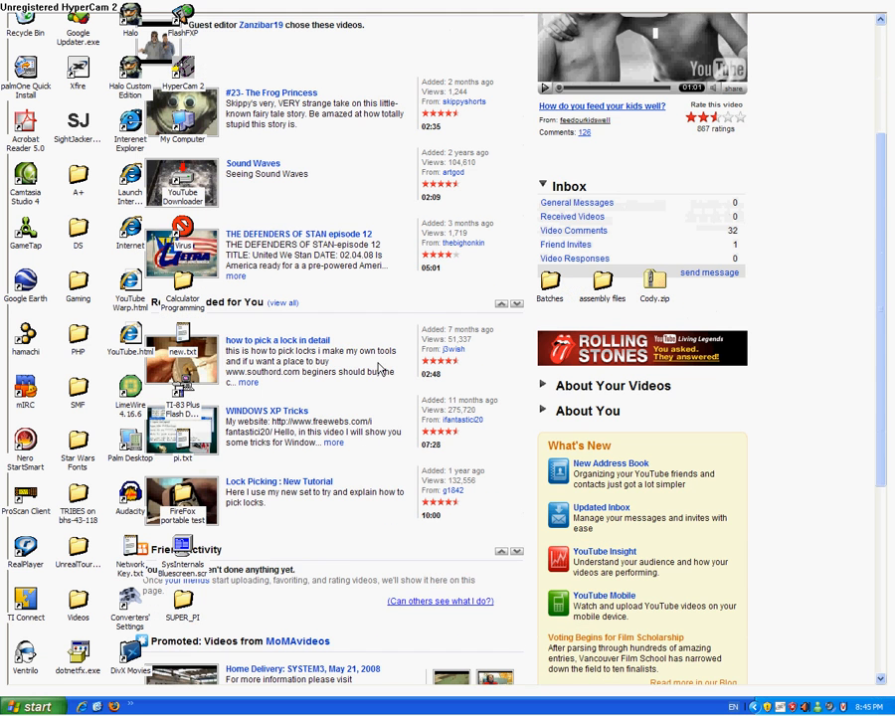
scroll(down, 3)
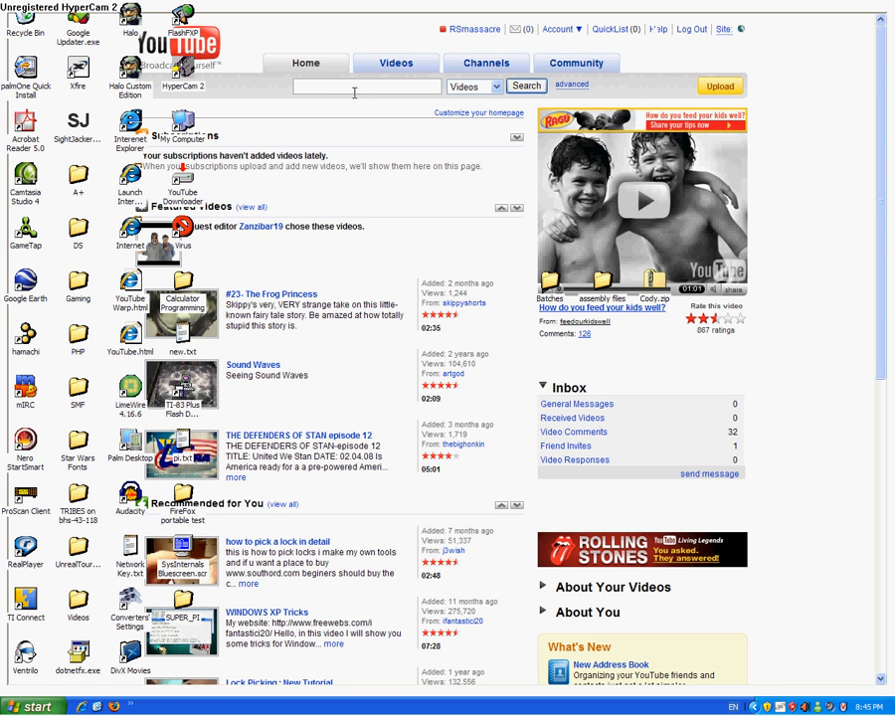
text(james)
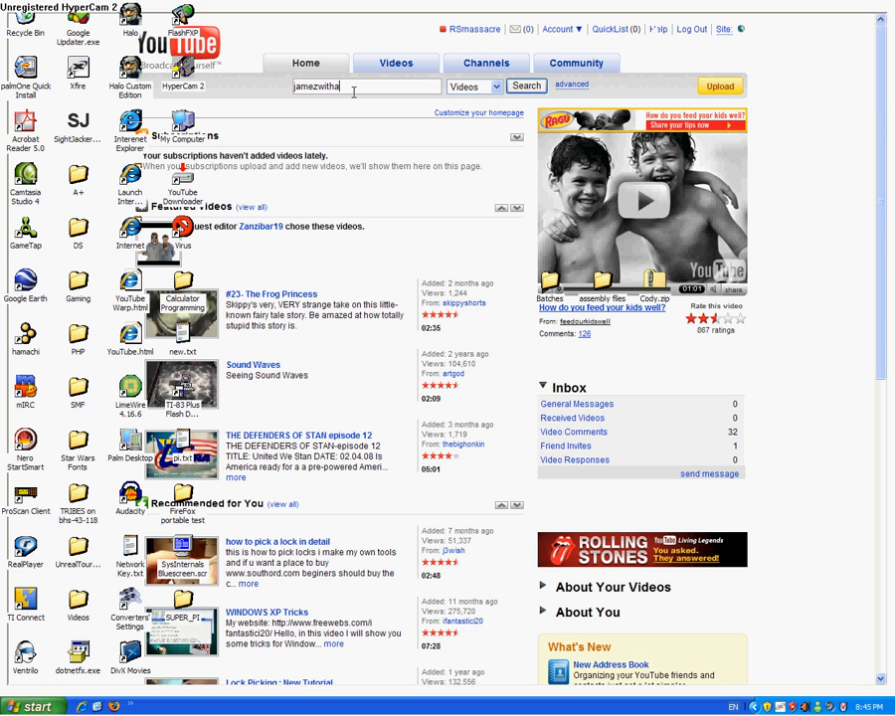
text(z)
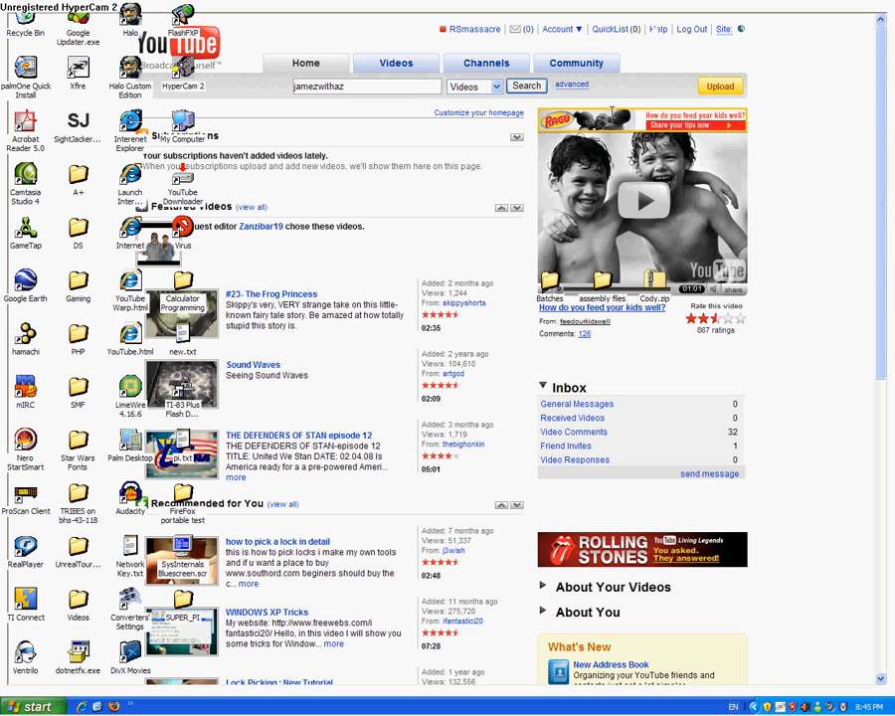
click(525, 86)
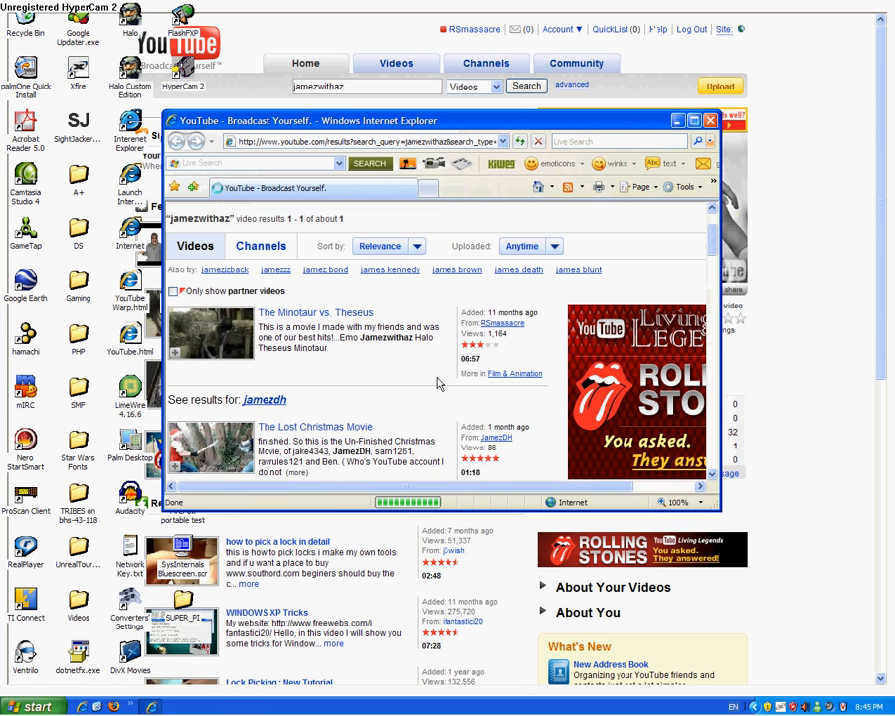
scroll(down, 3)
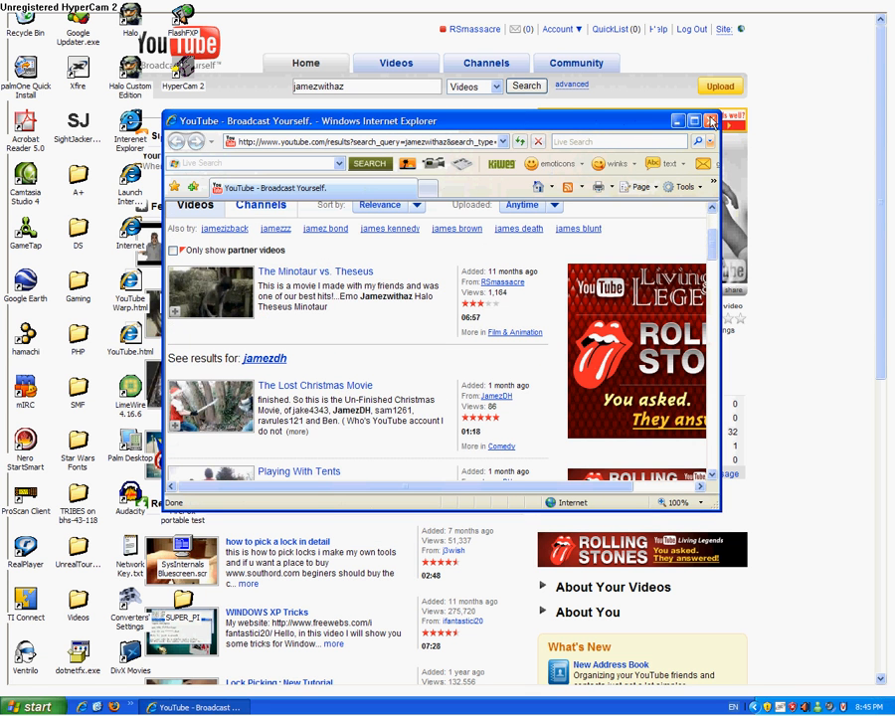
click(711, 122)
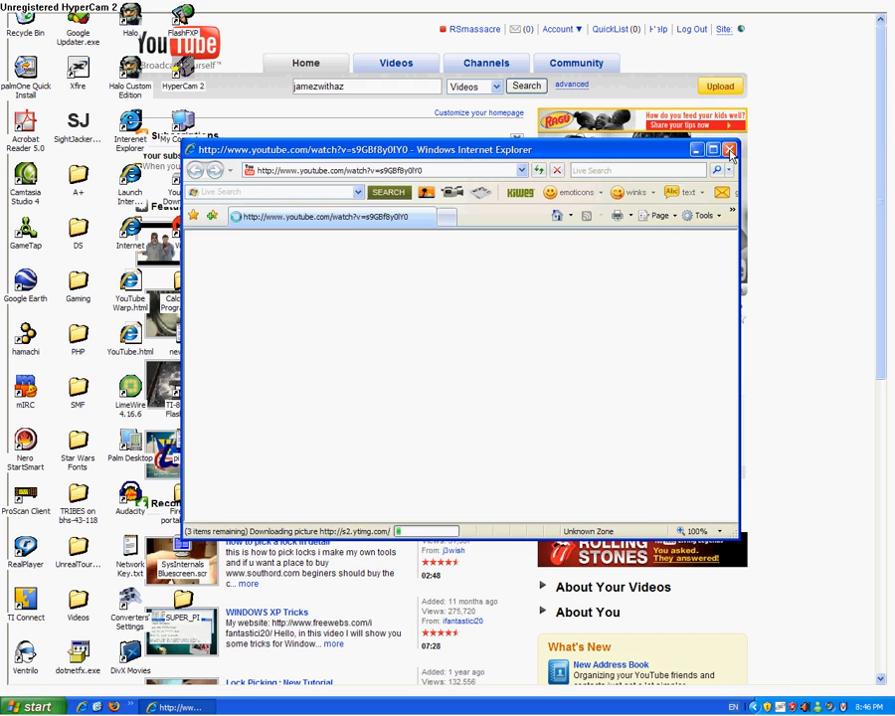
click(728, 152)
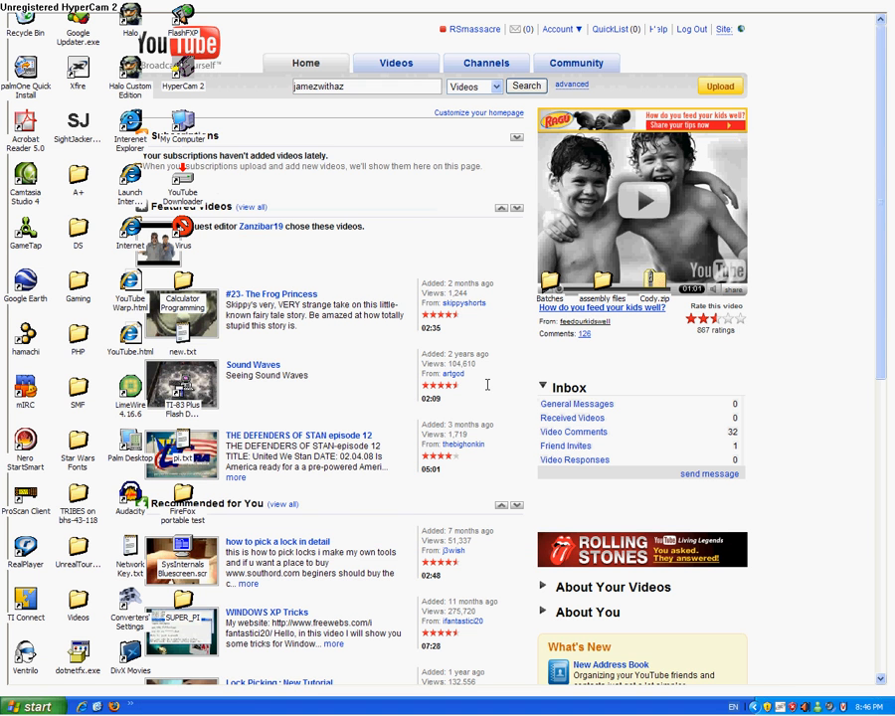
Scroll down the YouTube homepage shown as the desktop background
scroll(down, 3)
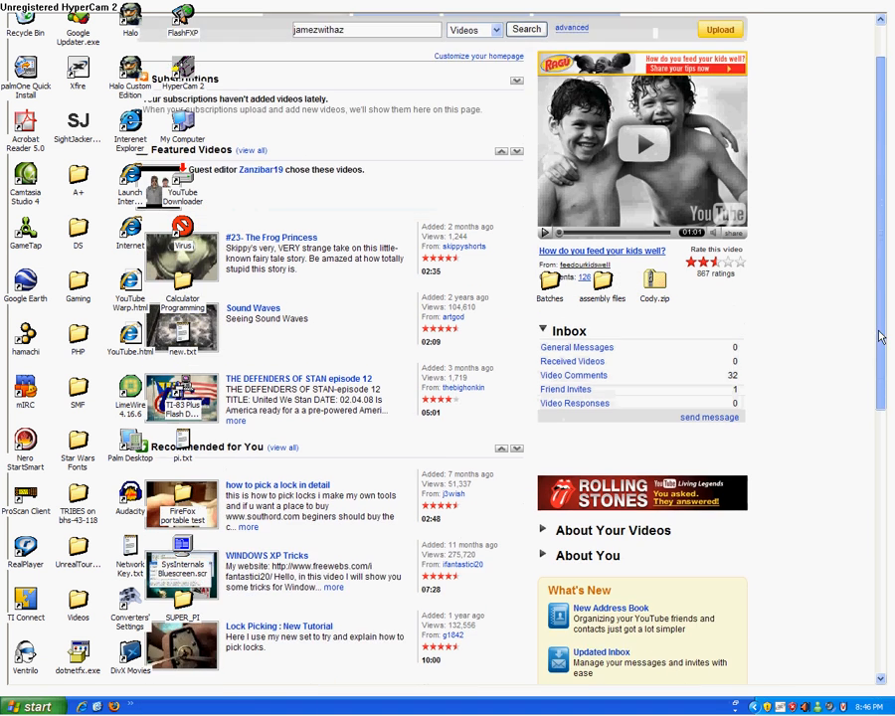
scroll(down, 3)
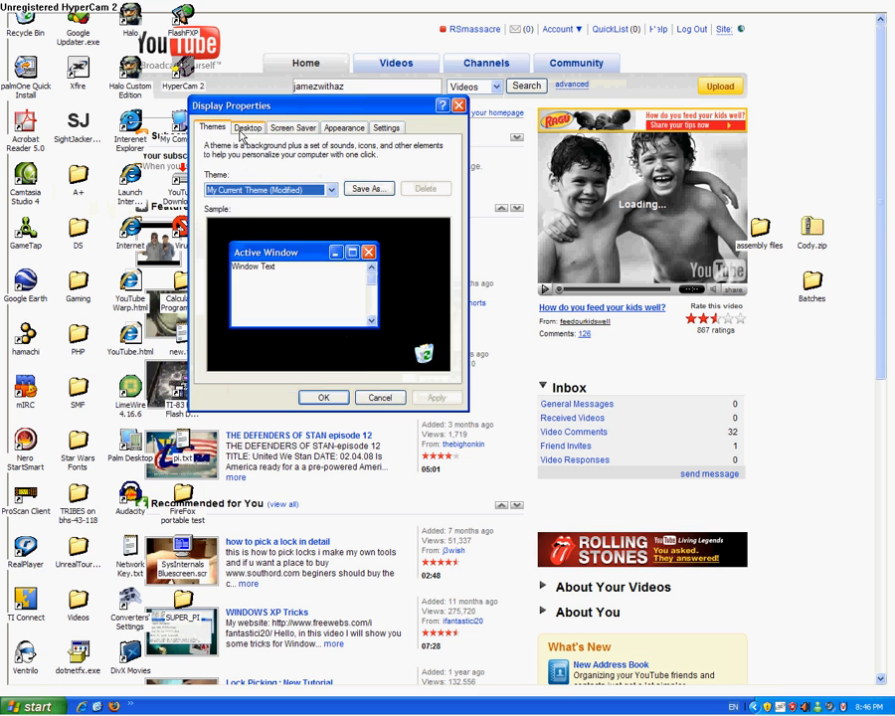
Select the Bliss green hills wallpaper on the Desktop tab, apply it and close Display Properties
click(247, 127)
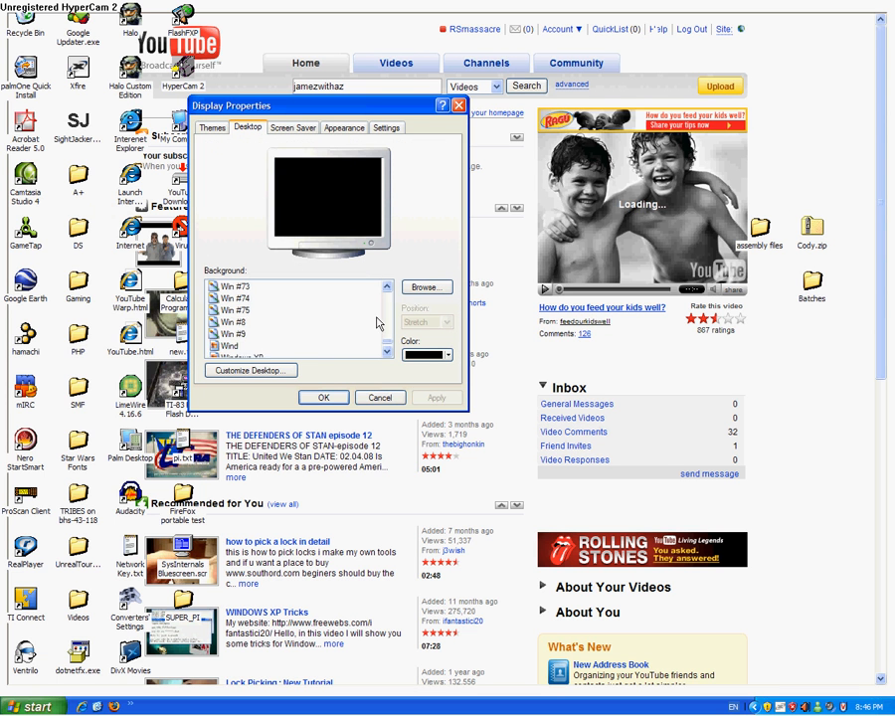
click(386, 286)
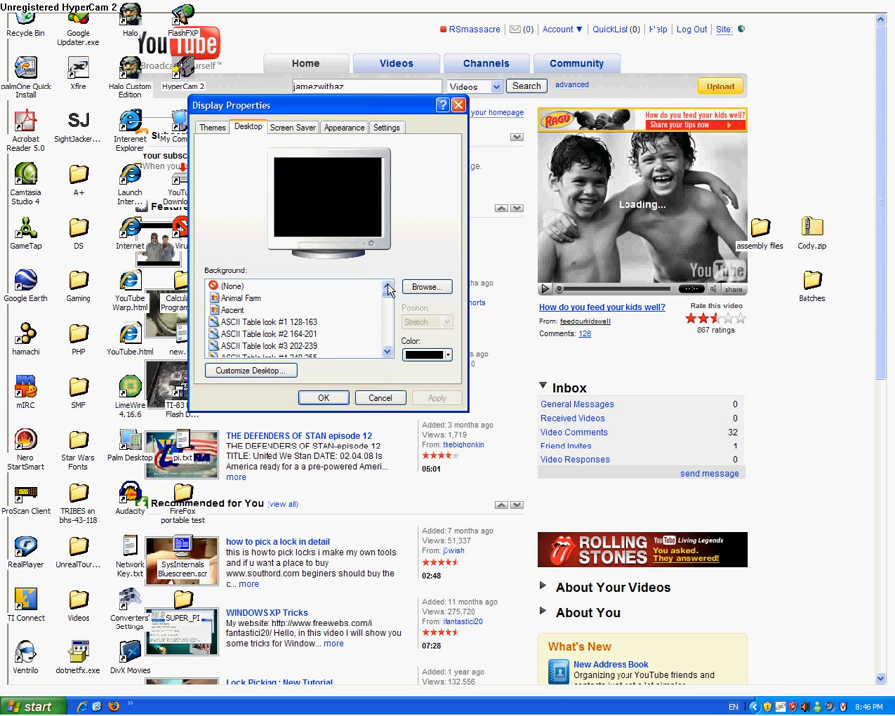
click(241, 298)
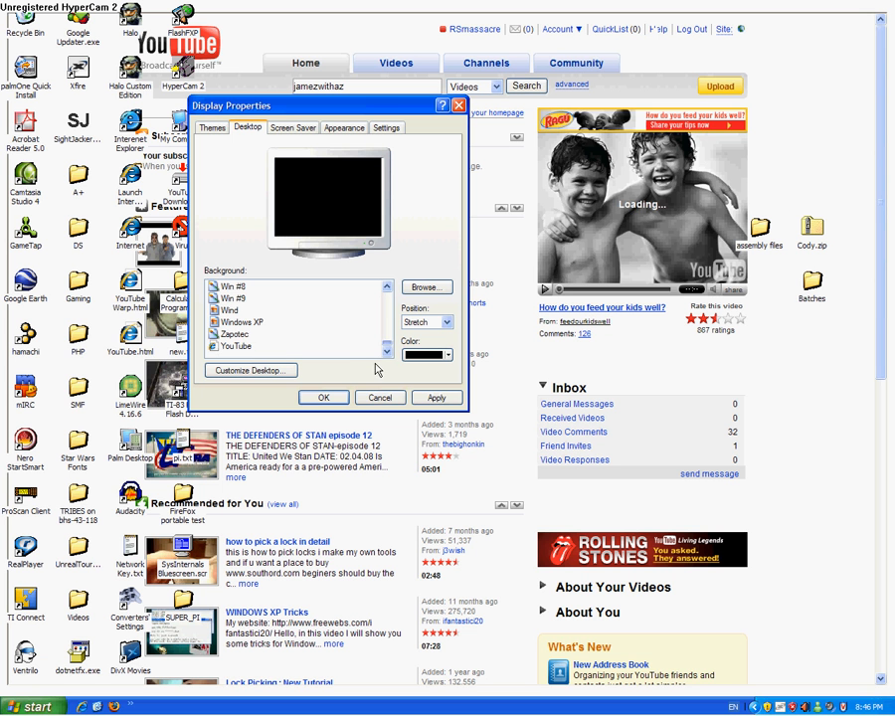
click(235, 299)
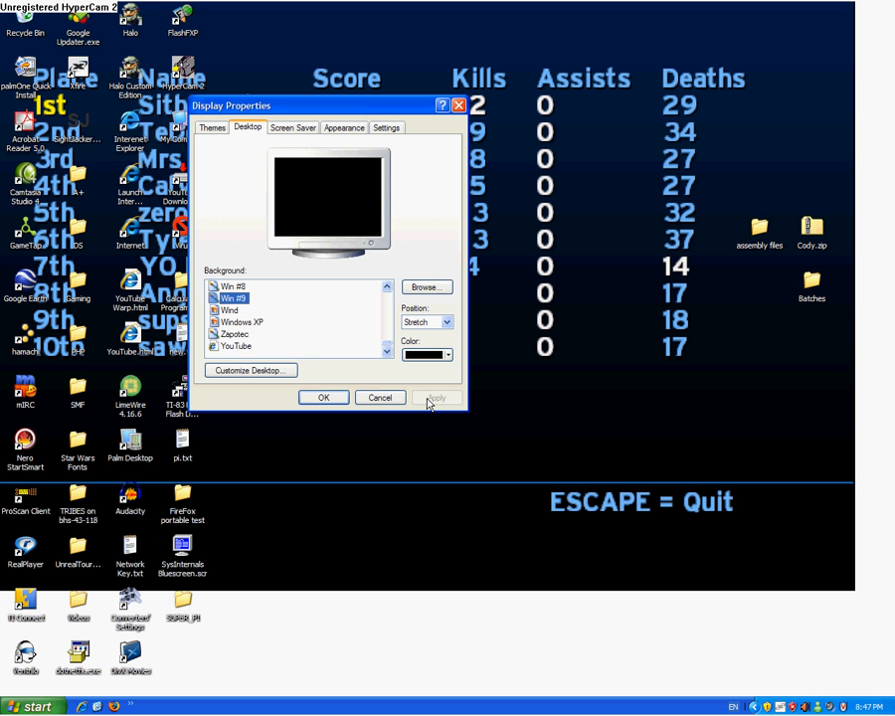
mouse_move(386, 346)
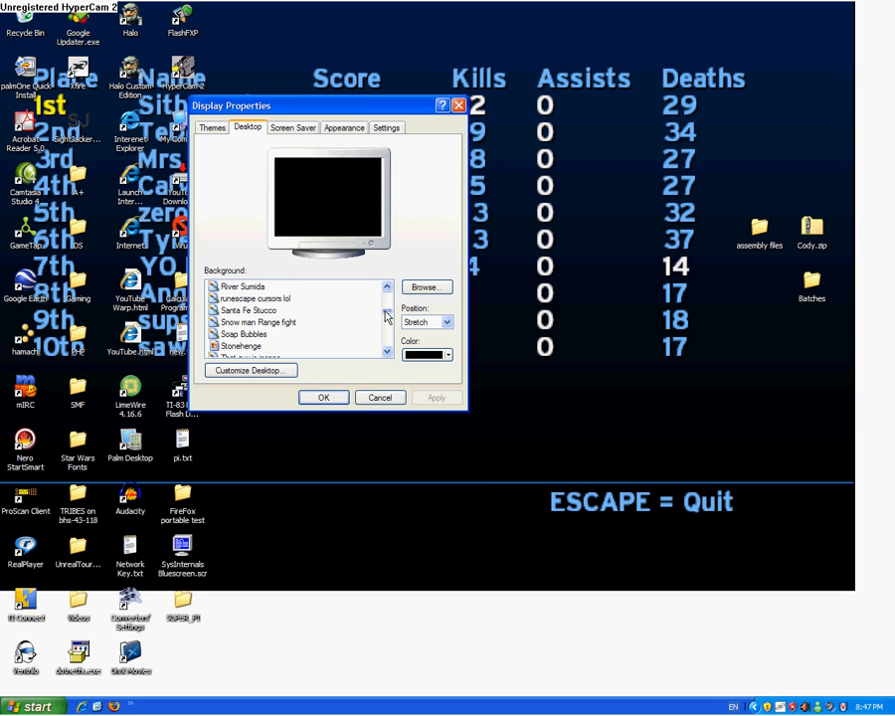
click(386, 286)
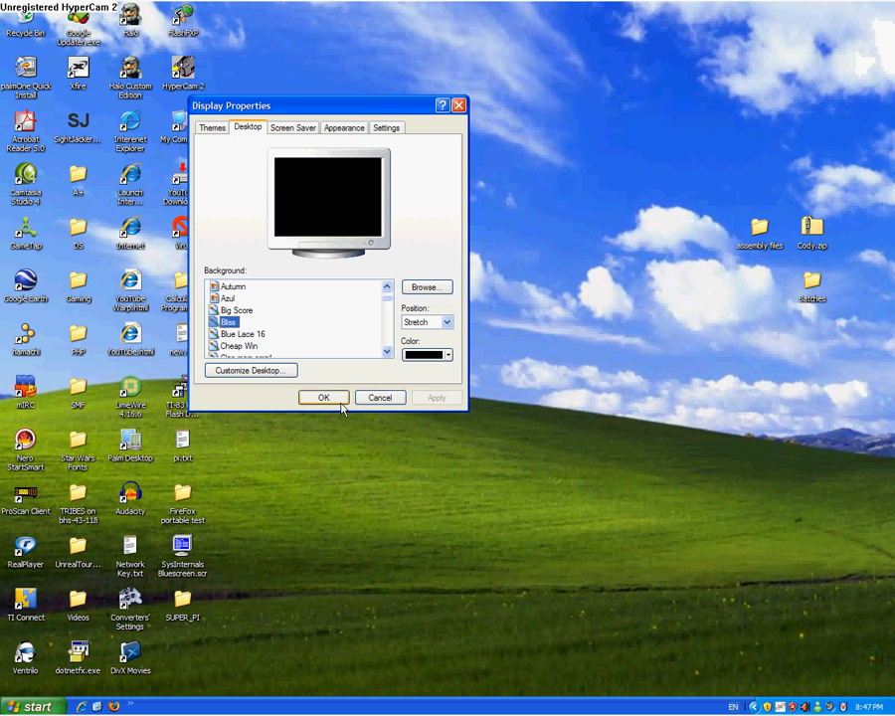
click(322, 398)
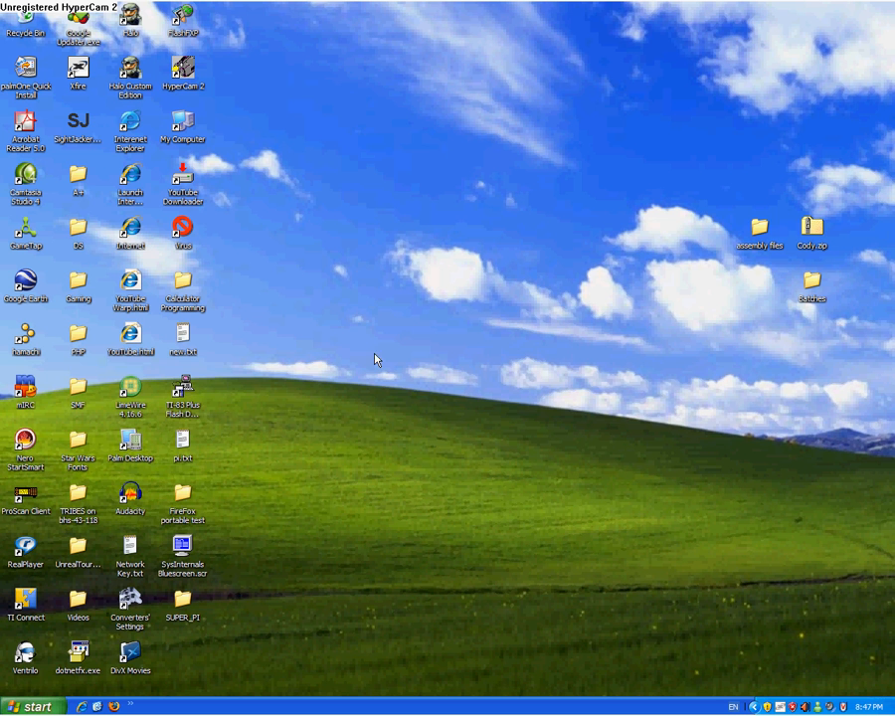
Close the empty Word document and open YouTube.html from the desktop in Notepad
click(131, 346)
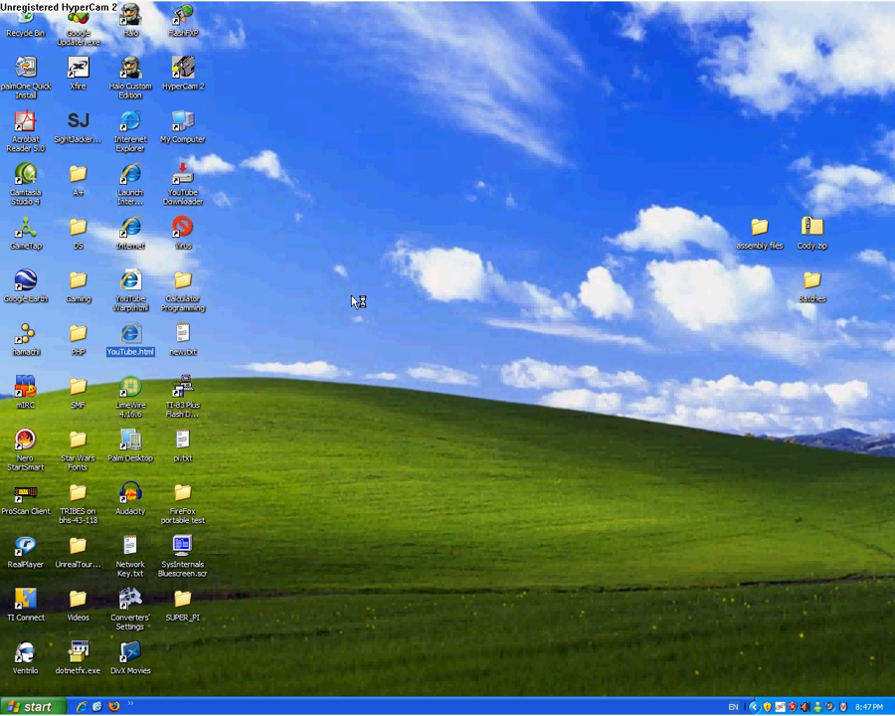
mouse_move(361, 301)
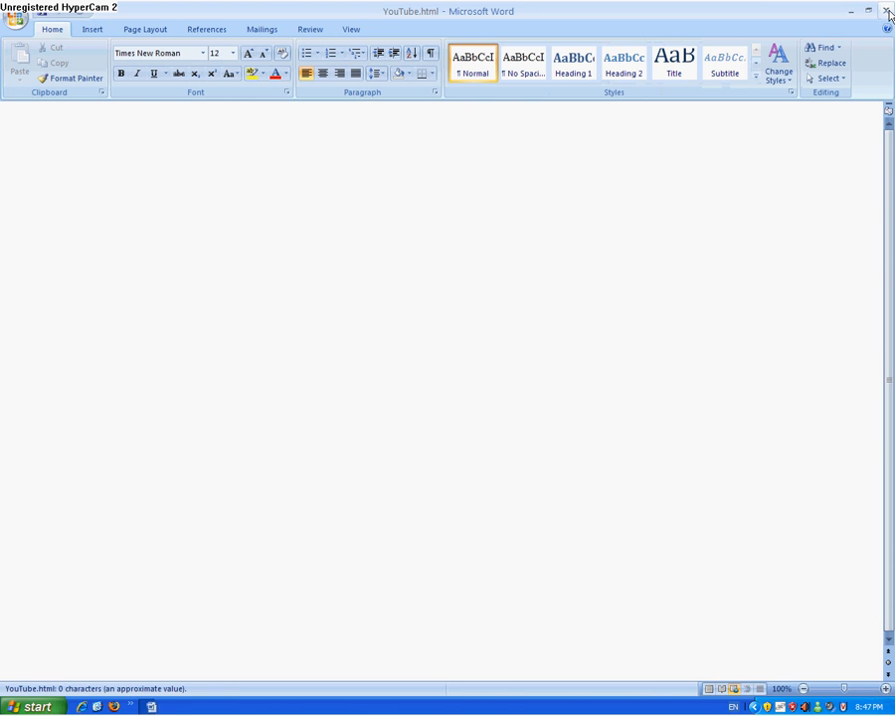
click(887, 12)
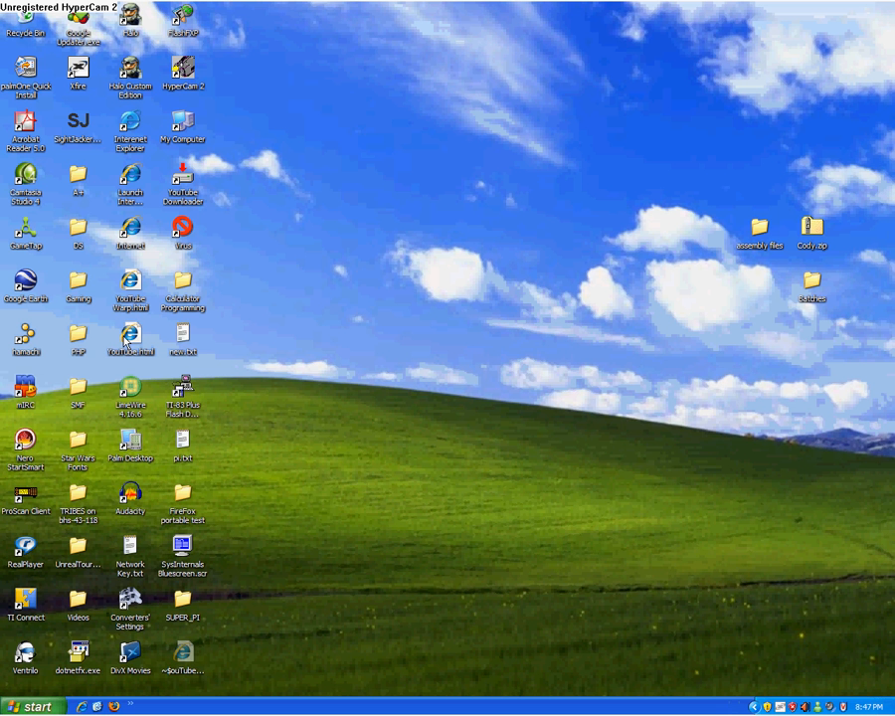
right_click(129, 338)
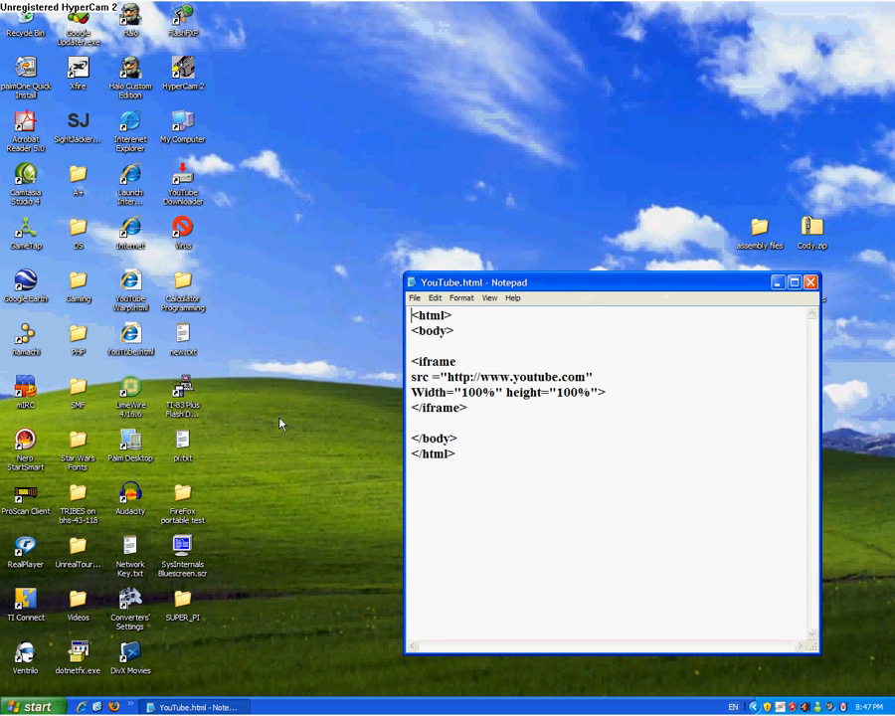
drag(609, 283, 537, 175)
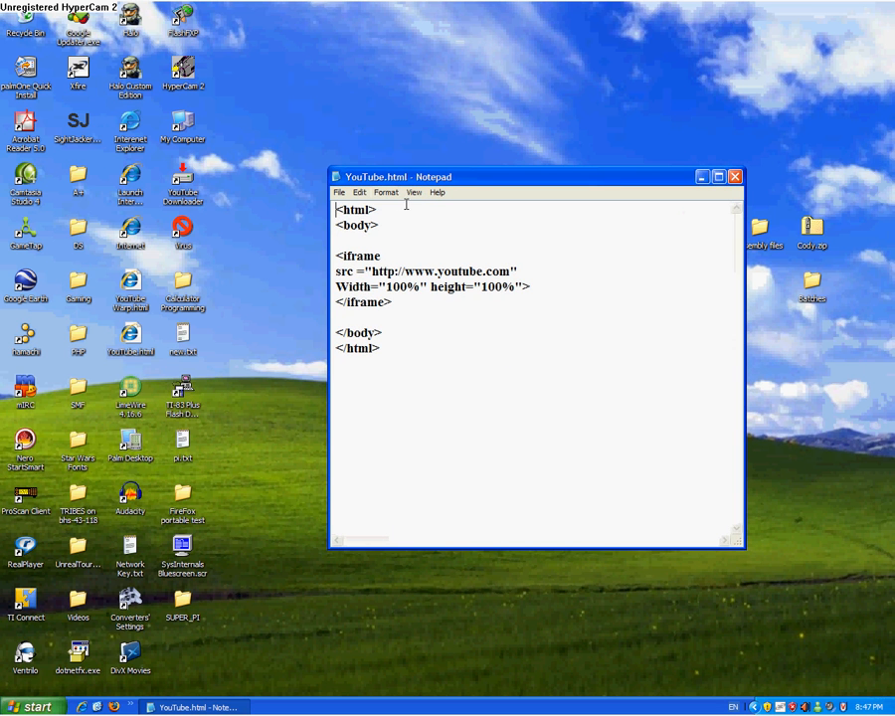
Review the iframe markup embedding youtube.com at 100% width and height, highlighting its tags
double_click(354, 209)
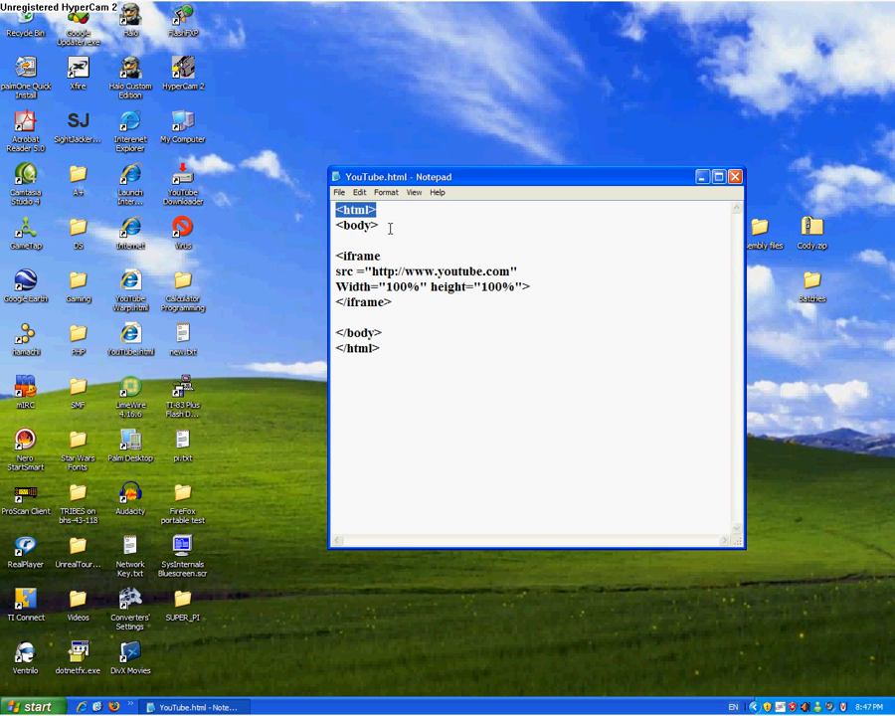
click(358, 225)
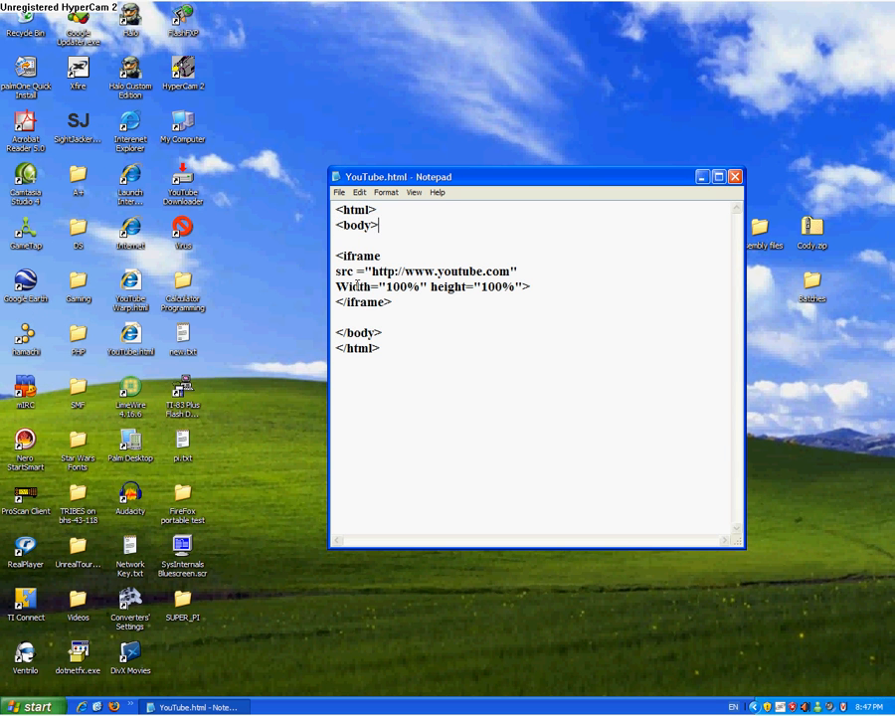
double_click(360, 254)
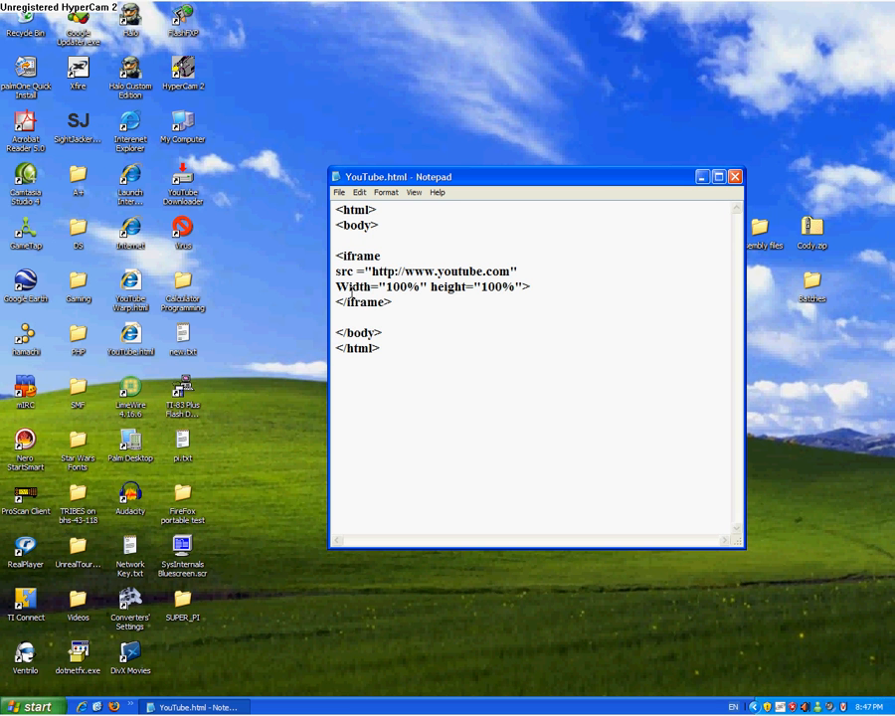
double_click(360, 255)
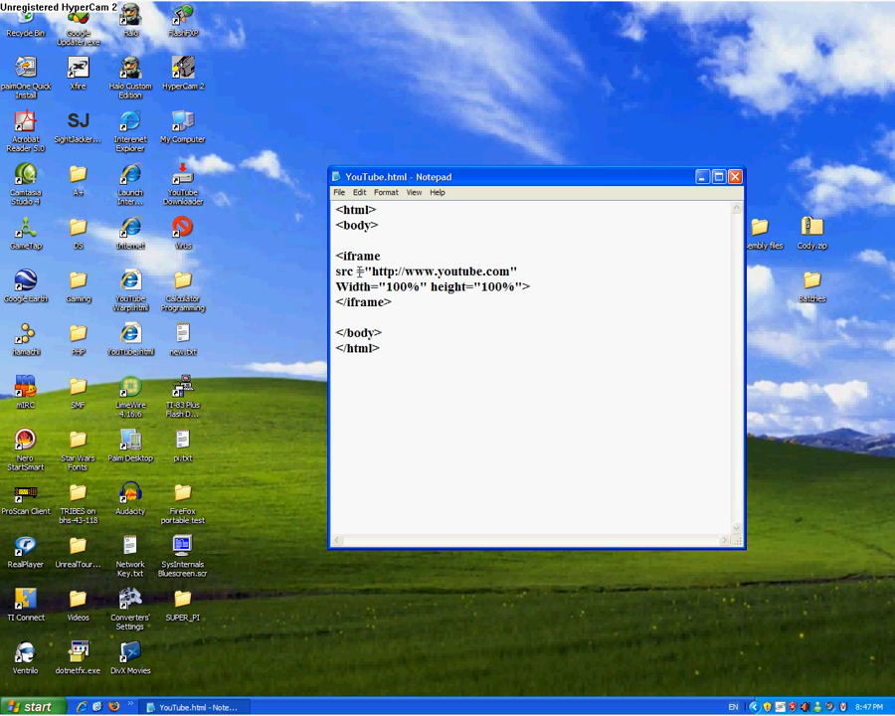
double_click(346, 270)
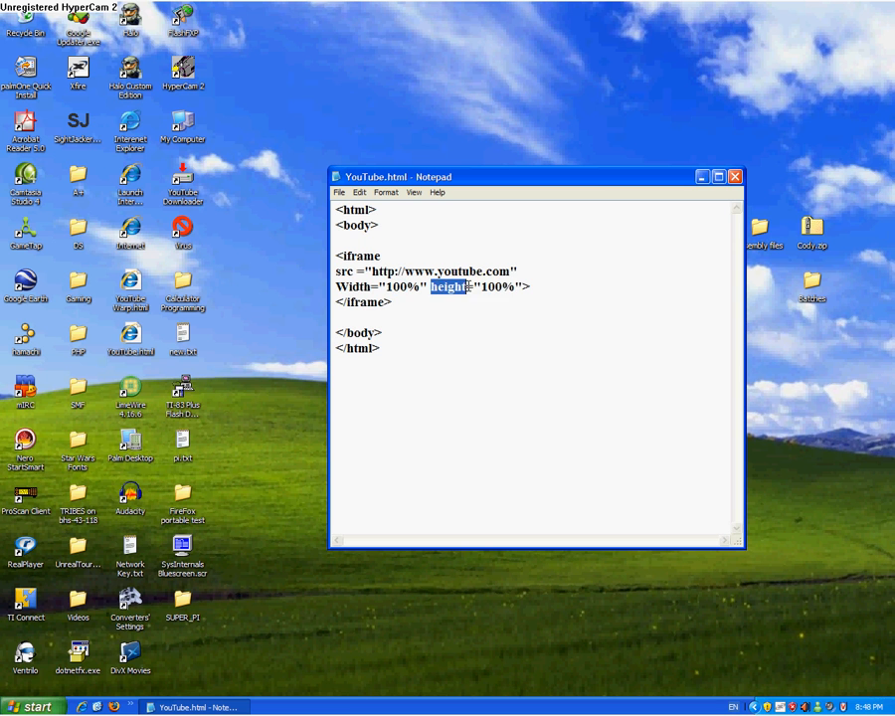
click(394, 302)
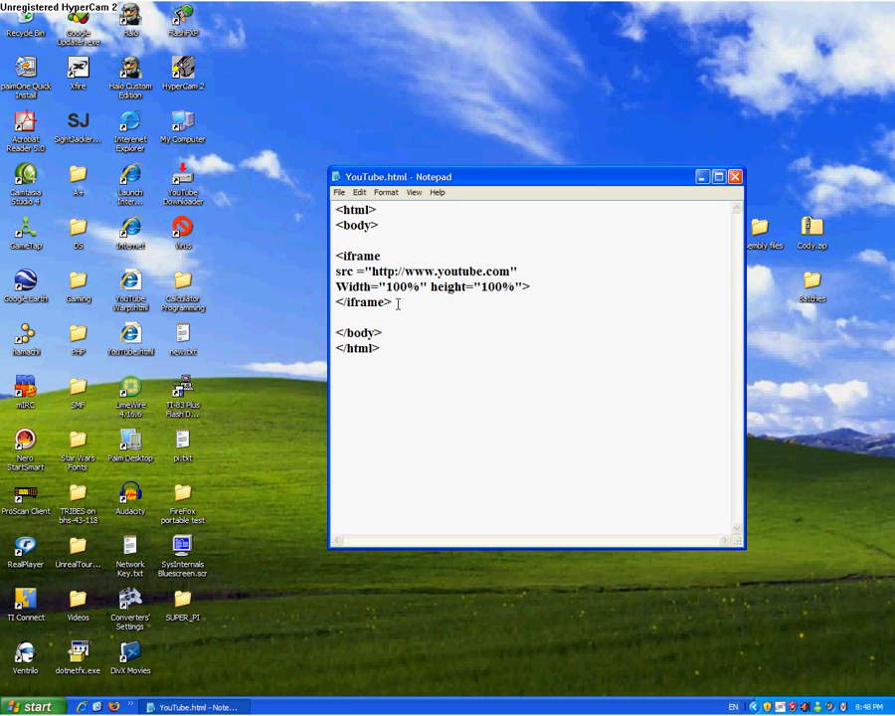
double_click(365, 302)
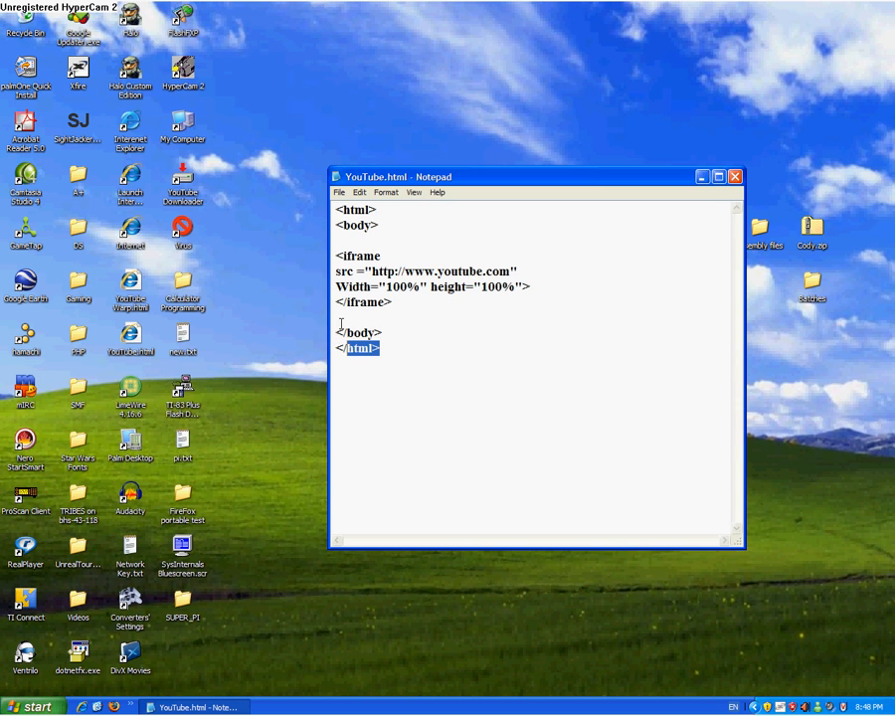
Save the page over the existing YouTube.html on the desktop and close Notepad
click(338, 191)
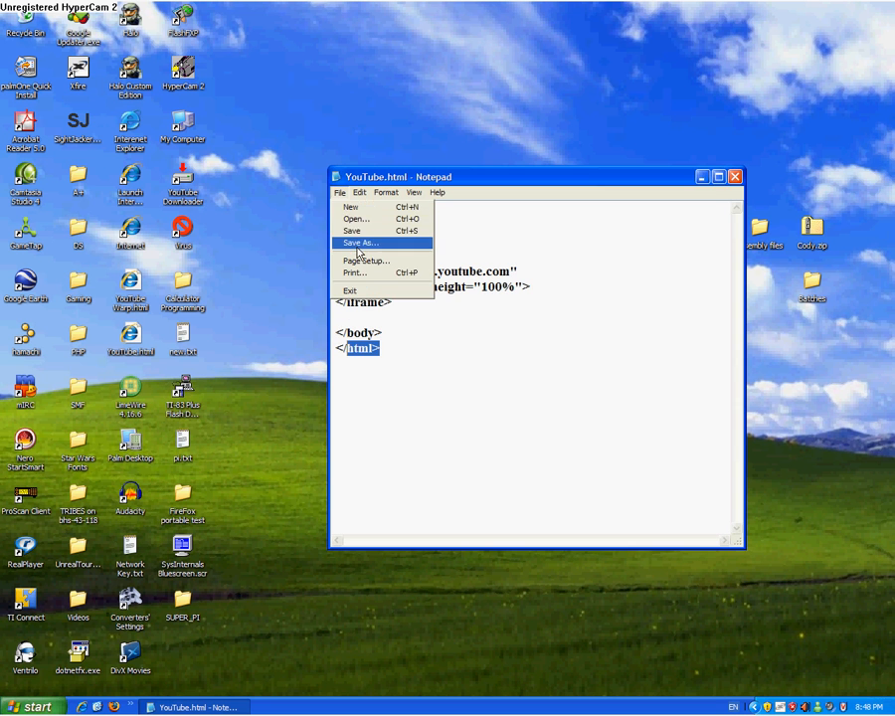
click(360, 243)
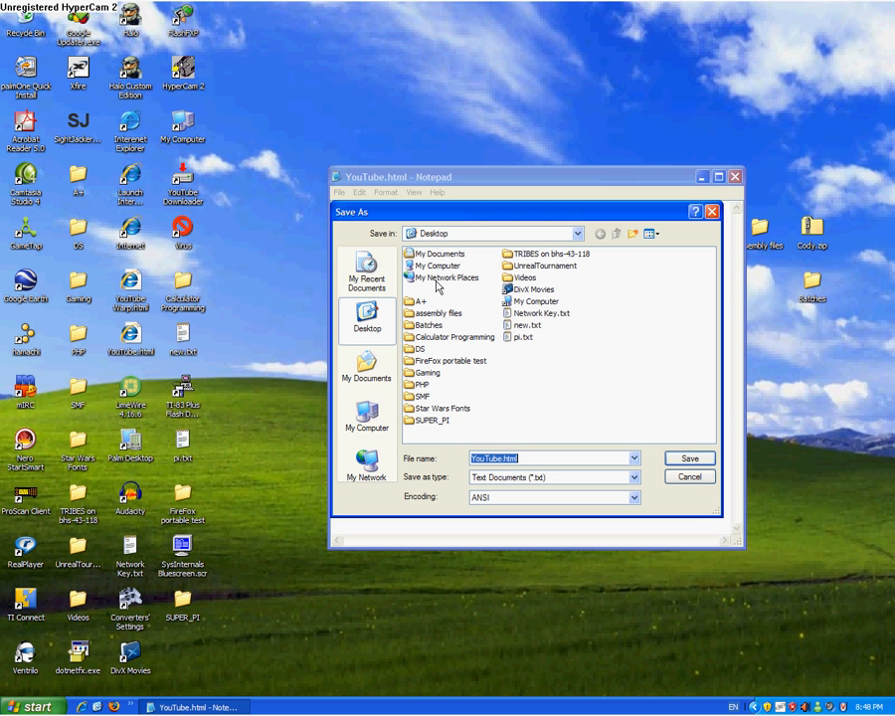
click(688, 457)
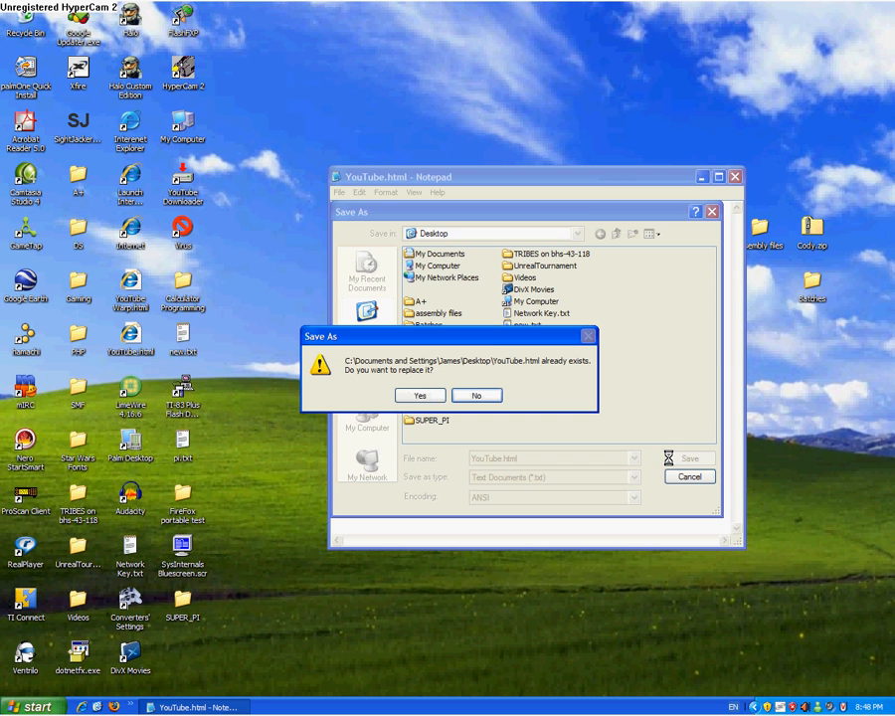
click(417, 394)
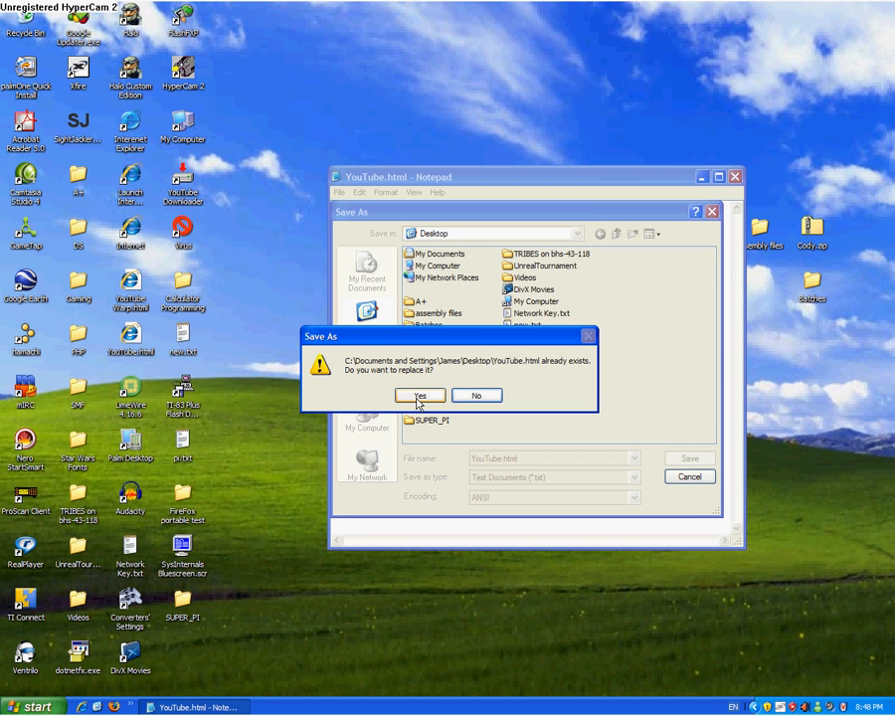
click(419, 394)
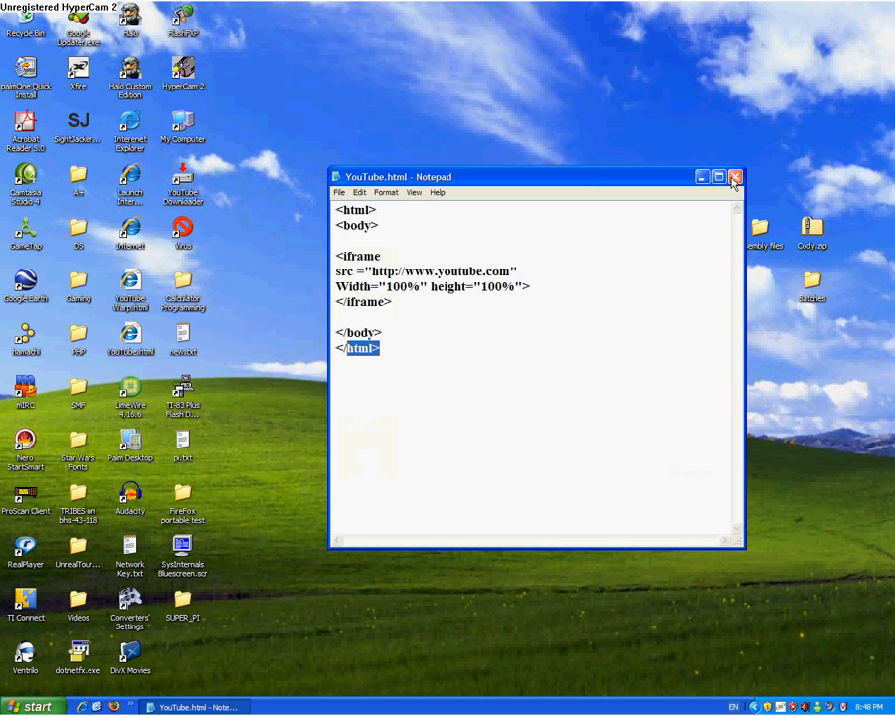
click(733, 177)
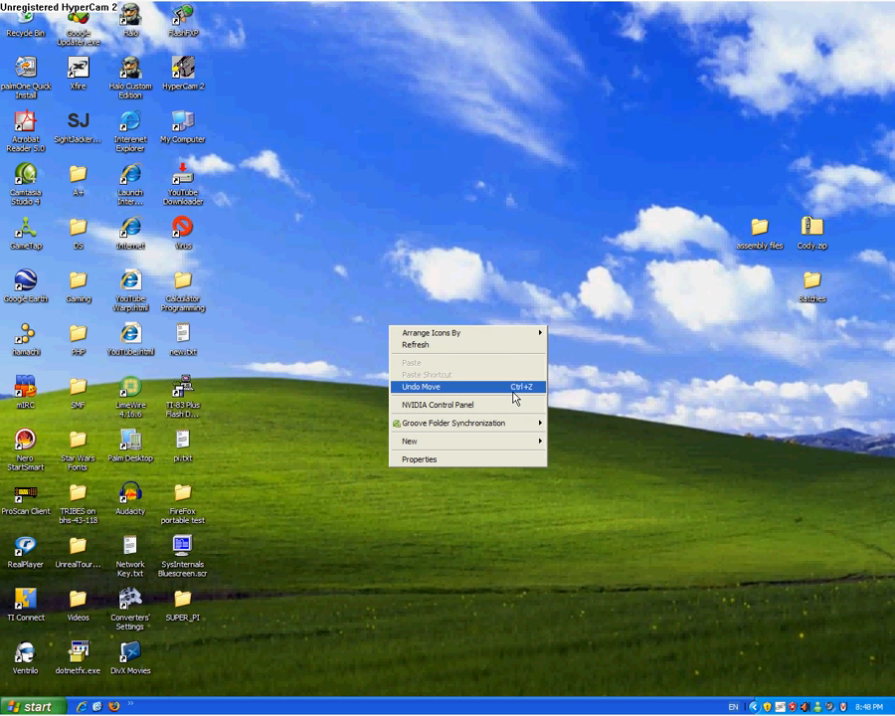
In Display Properties, browse to the desktop and choose YouTube Warp.html as the background
click(421, 386)
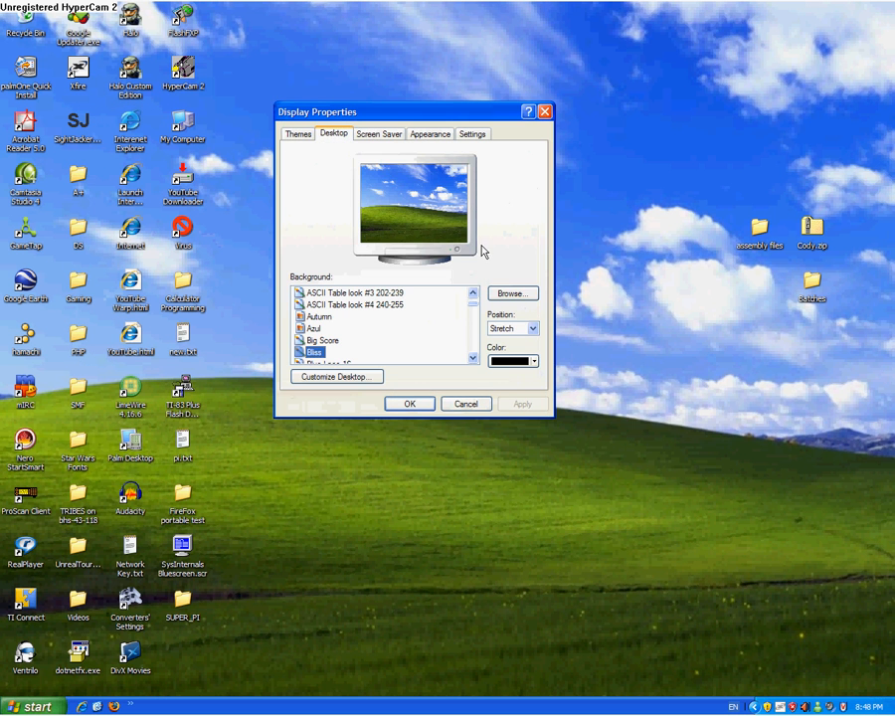
click(513, 293)
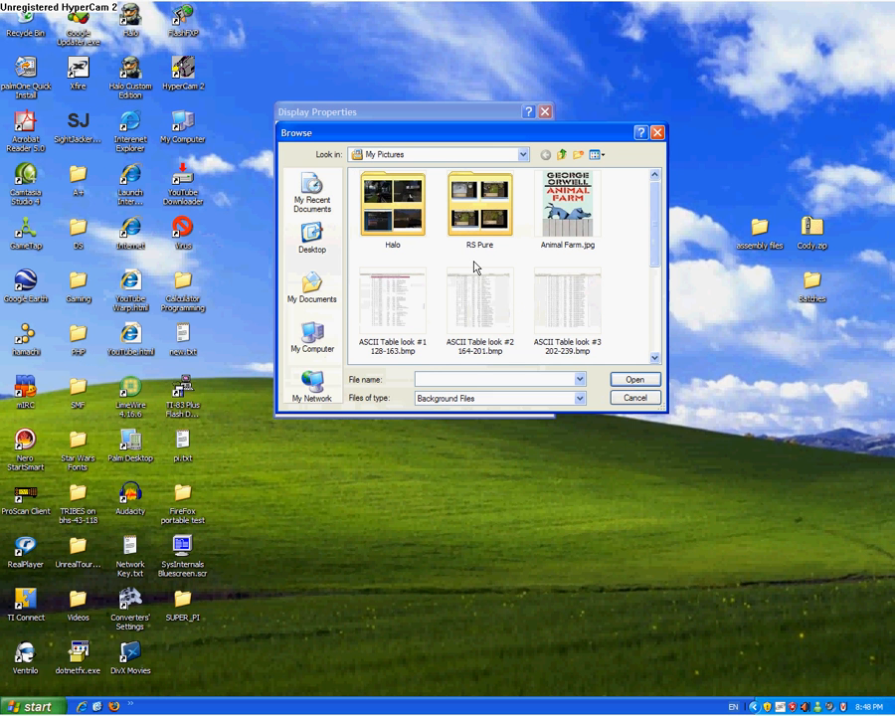
scroll(down, 3)
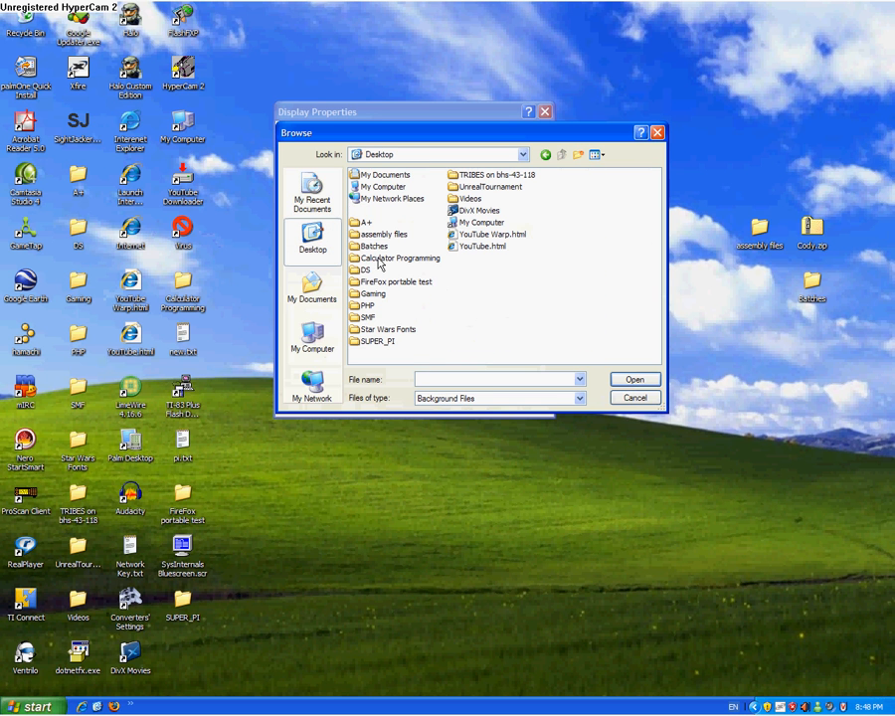
click(493, 235)
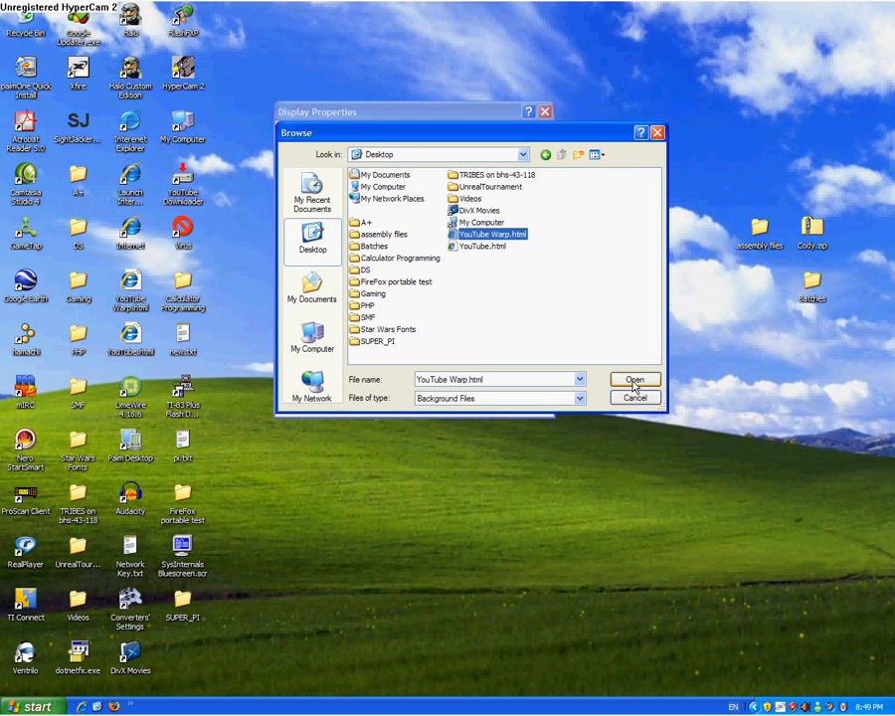
click(634, 378)
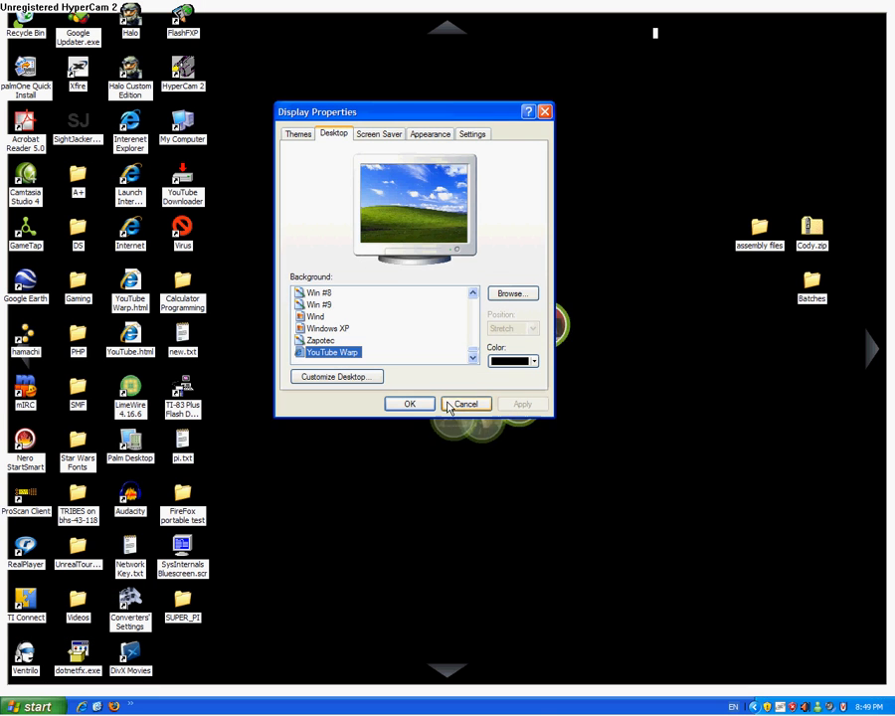
Close the dialog and expand Warp video bubbles, bringing up Scary Movie 5 (not real)
click(465, 404)
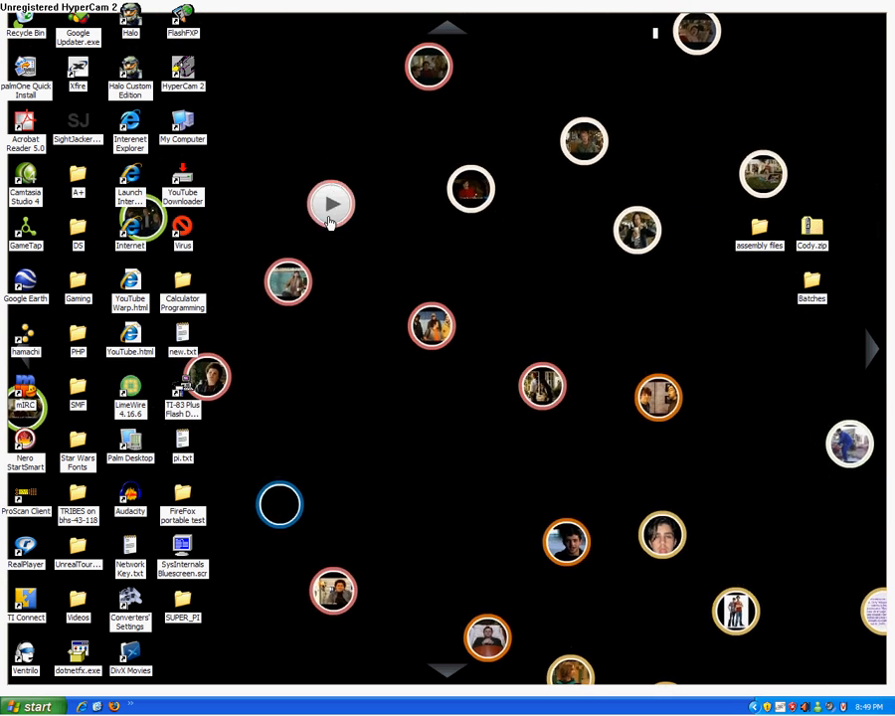
click(330, 202)
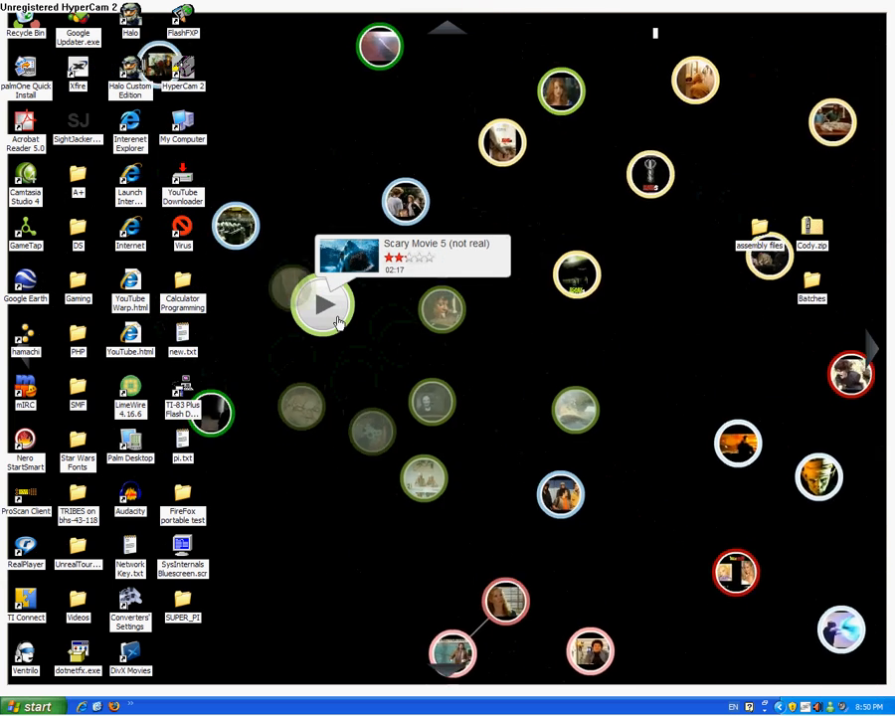
click(322, 304)
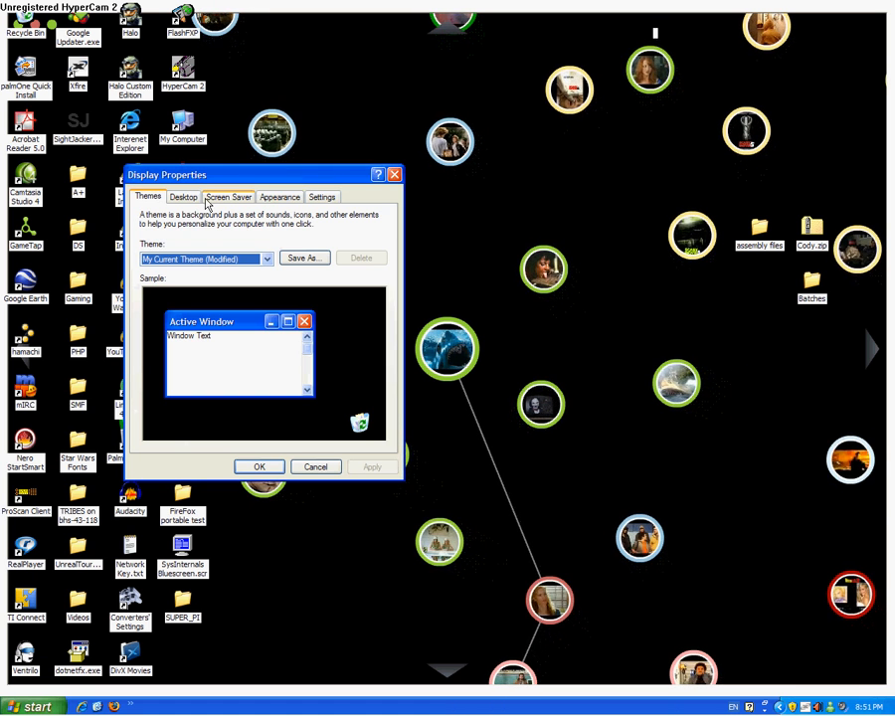
Go to the Desktop tab to restore the Bliss green hills wallpaper
click(183, 196)
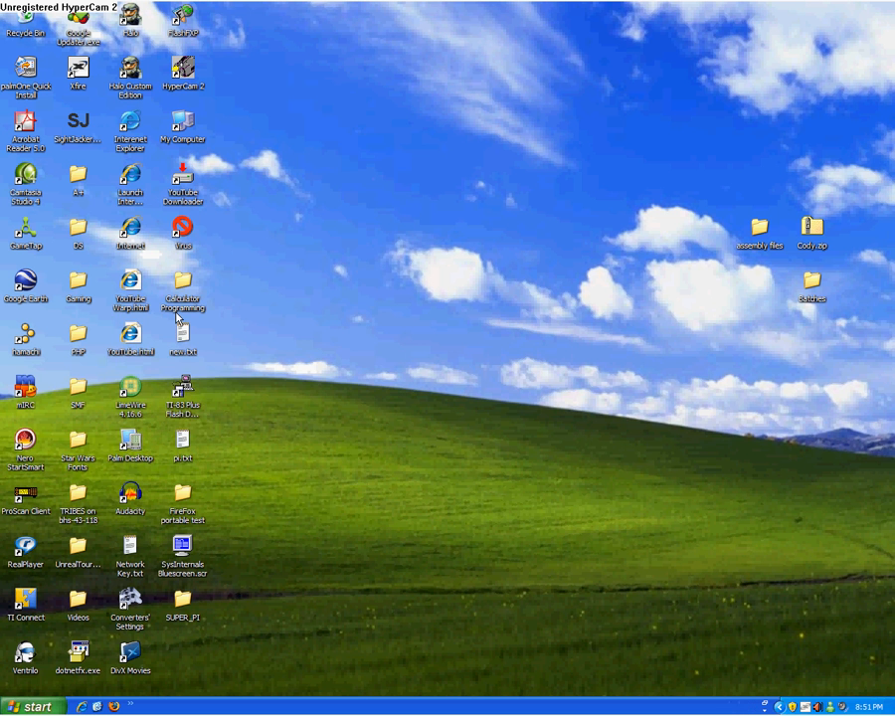
Open YouTube Warp.html from the desktop with Notepad via Open With
right_click(130, 289)
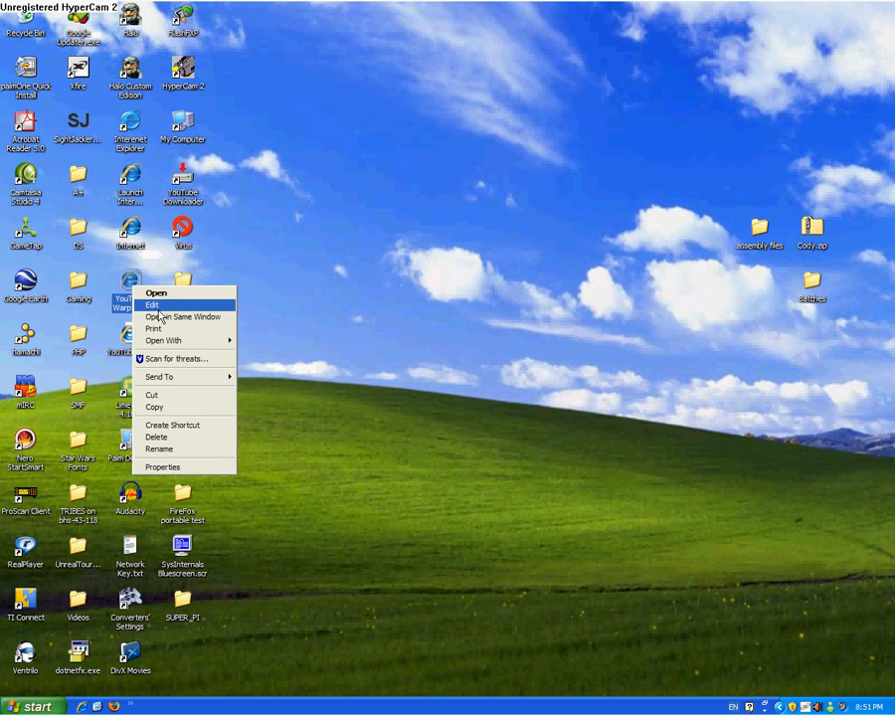
click(151, 304)
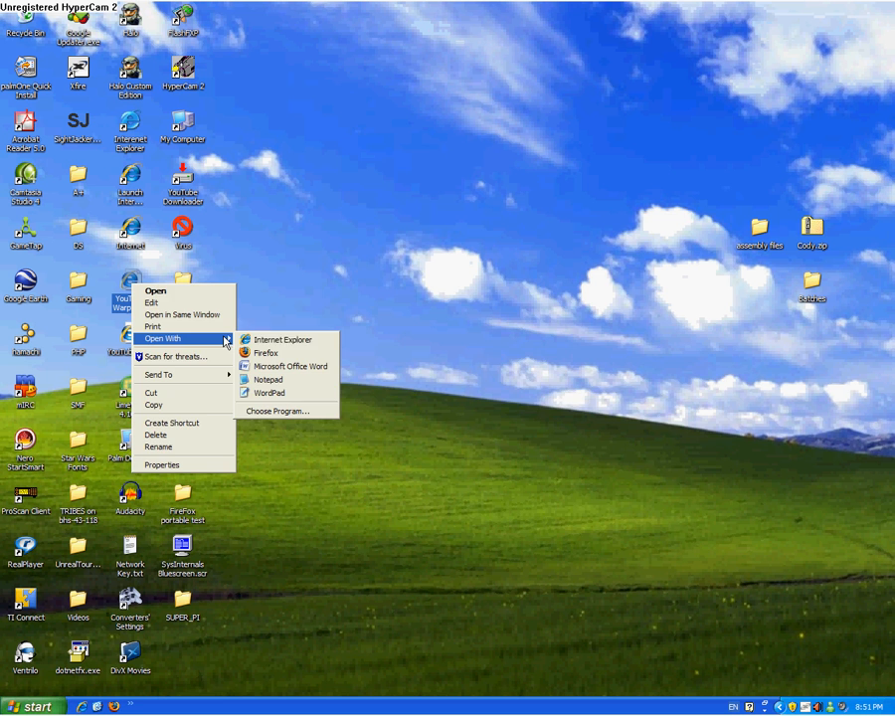
click(267, 377)
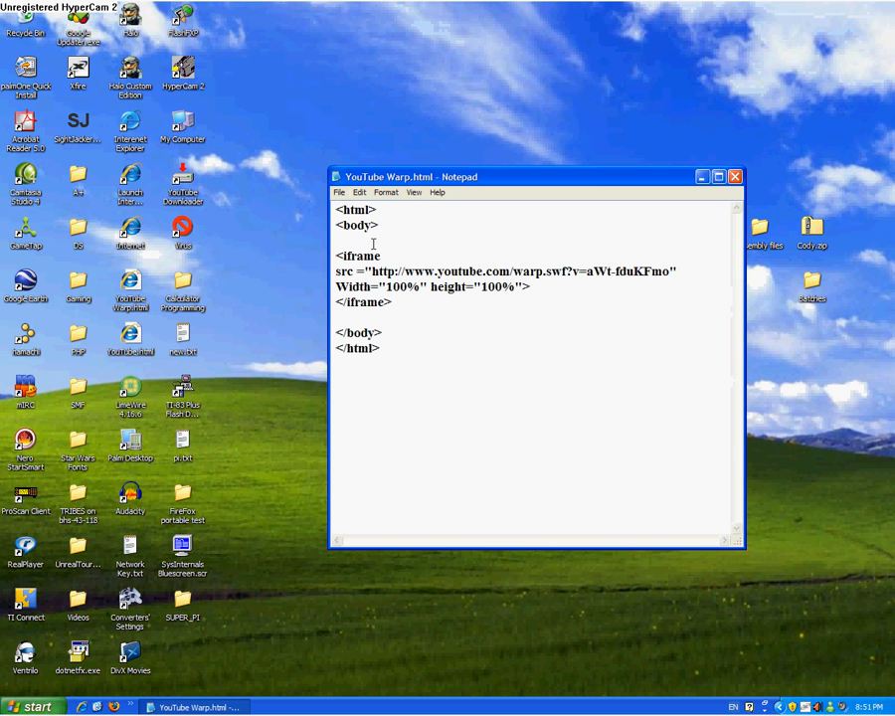
mouse_move(434, 288)
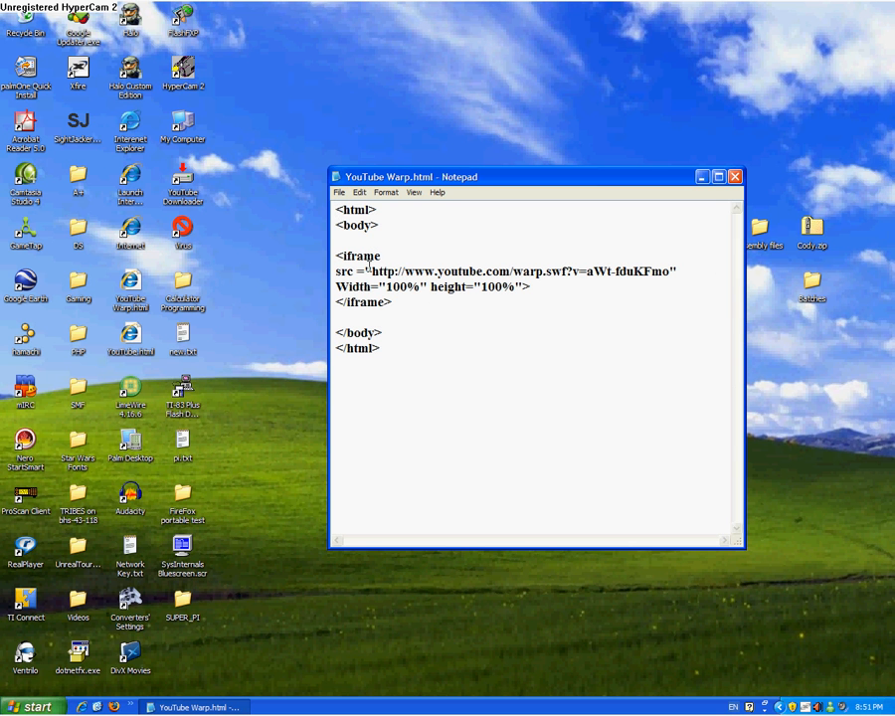
Highlight the warp.swf video address in the iframe's src to explain it
drag(378, 270, 672, 270)
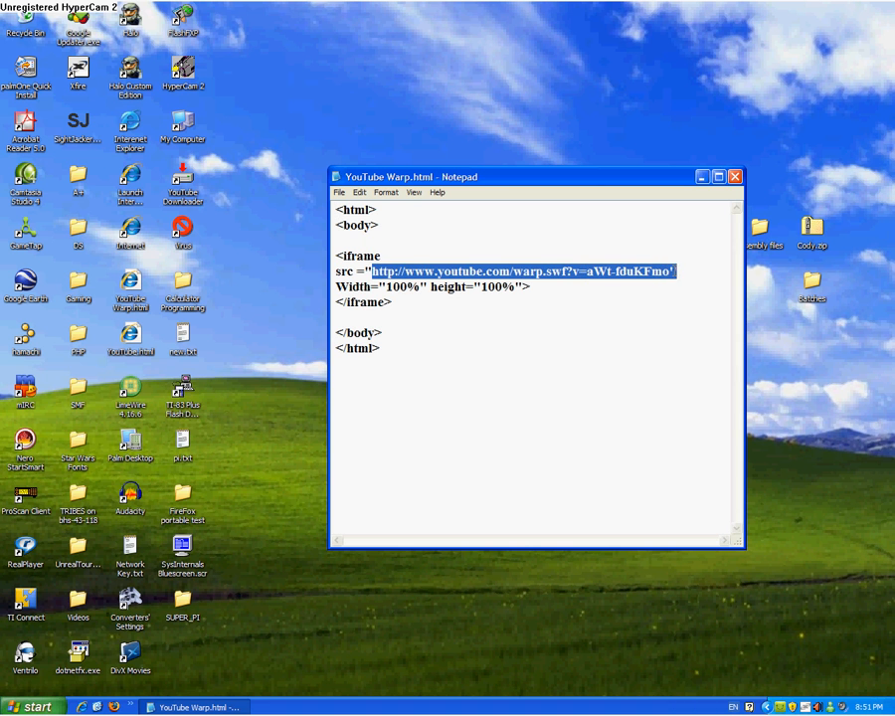
click(533, 286)
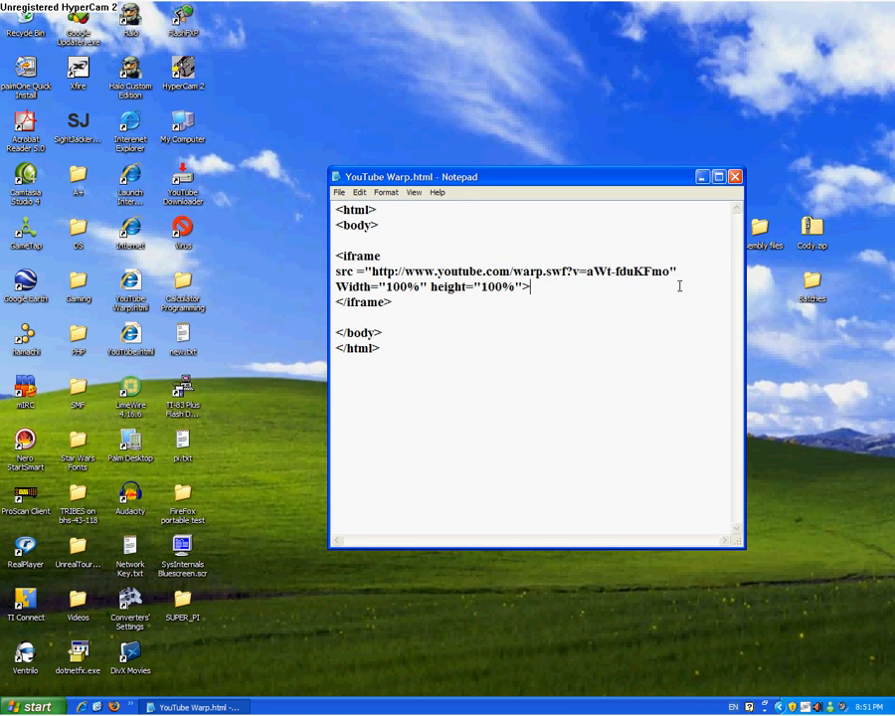
drag(366, 271, 676, 271)
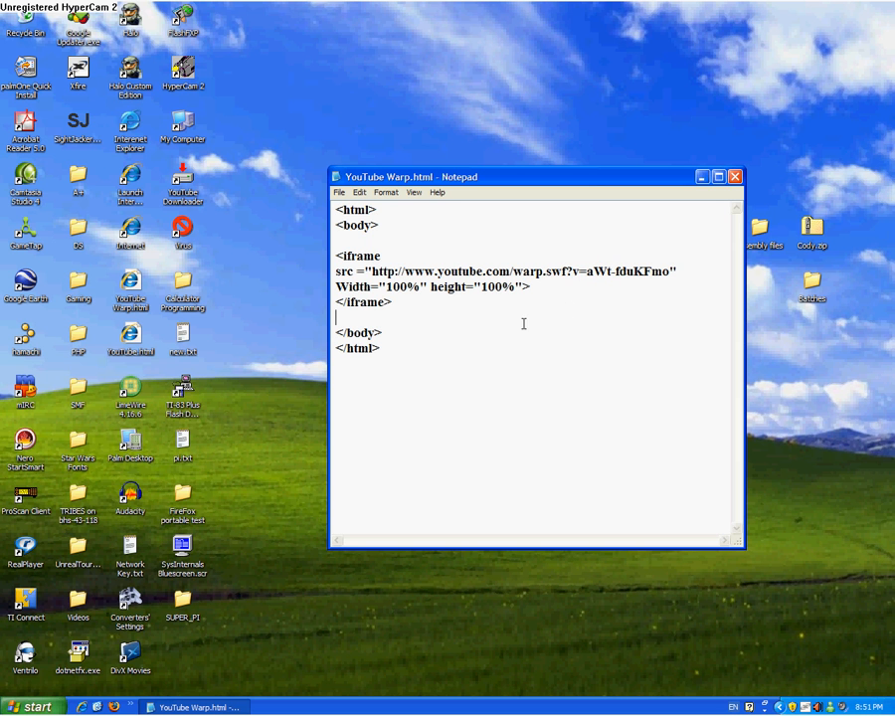
double_click(358, 209)
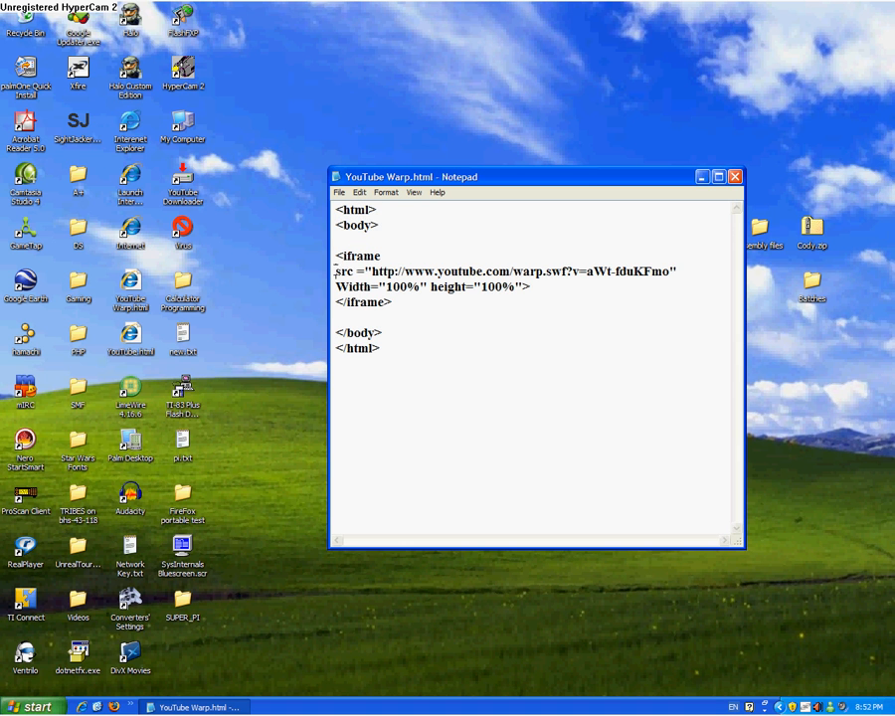
Highlight the src attribute and its address again, then close YouTube Warp.html in Notepad
double_click(346, 271)
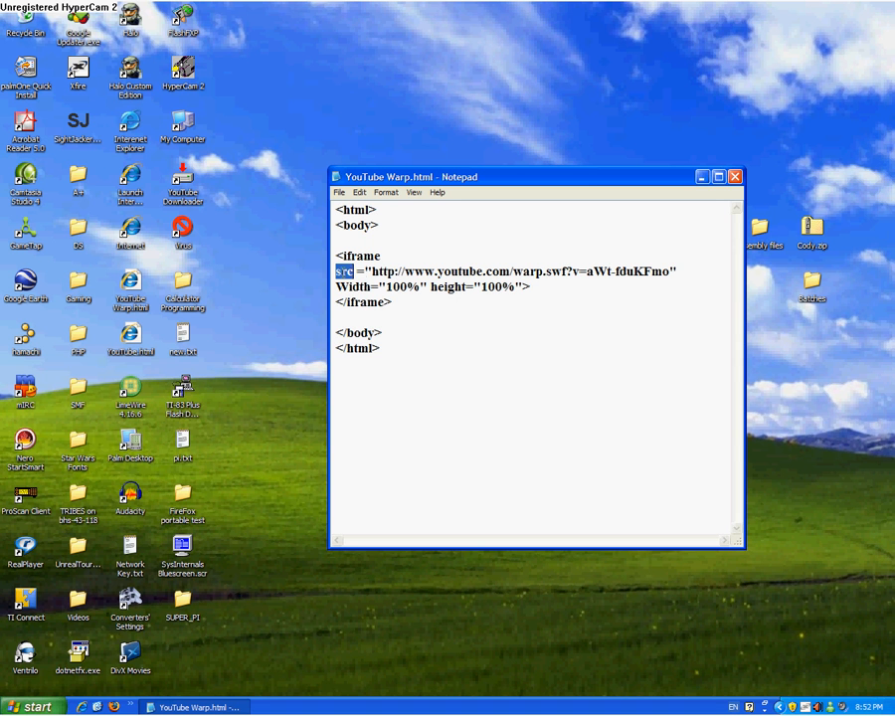
click(370, 271)
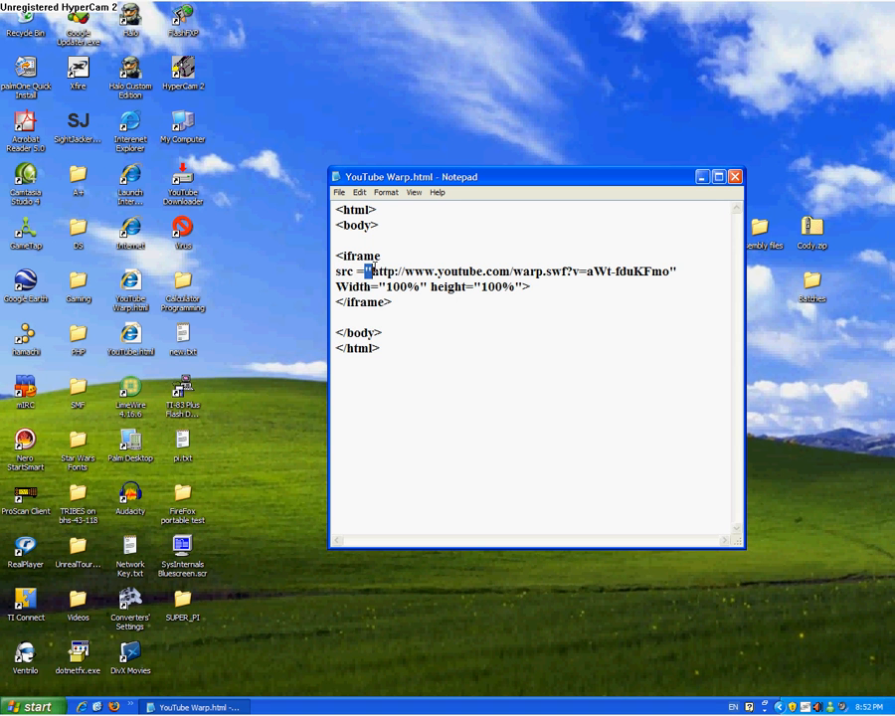
drag(370, 270, 421, 270)
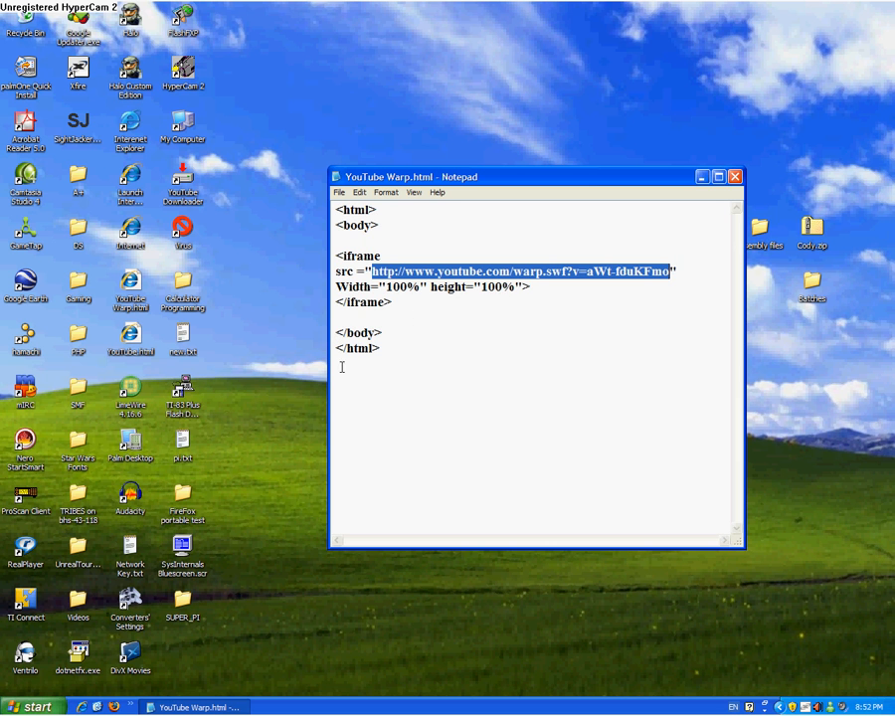
click(340, 191)
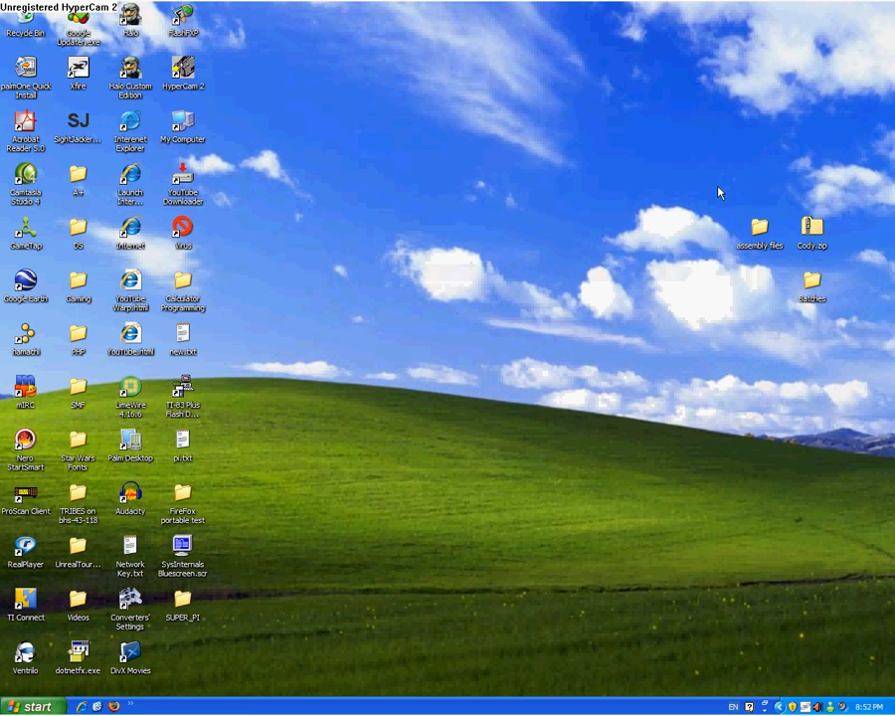
mouse_move(217, 684)
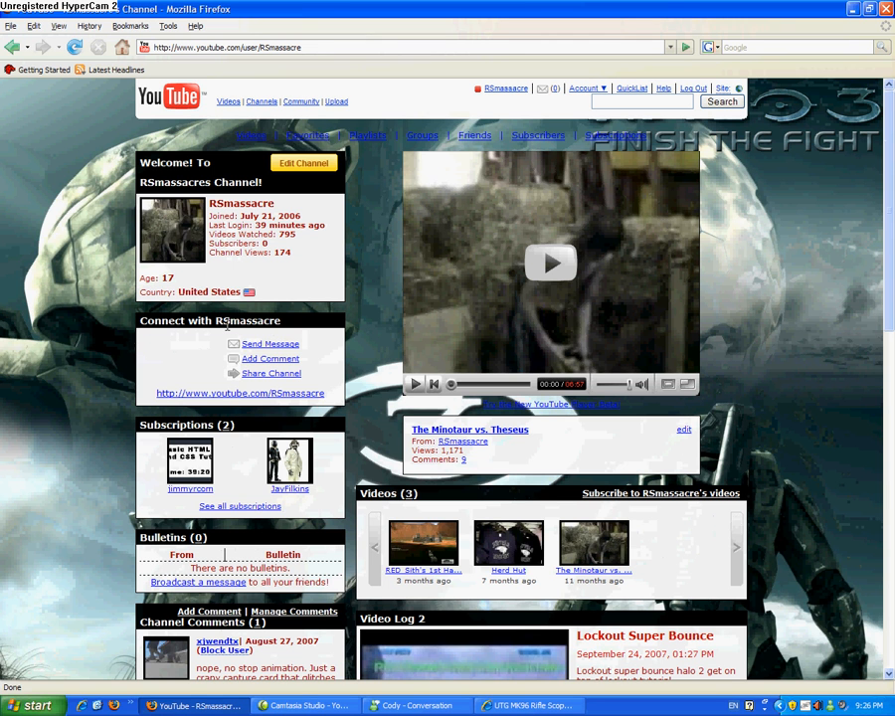
mouse_move(268, 365)
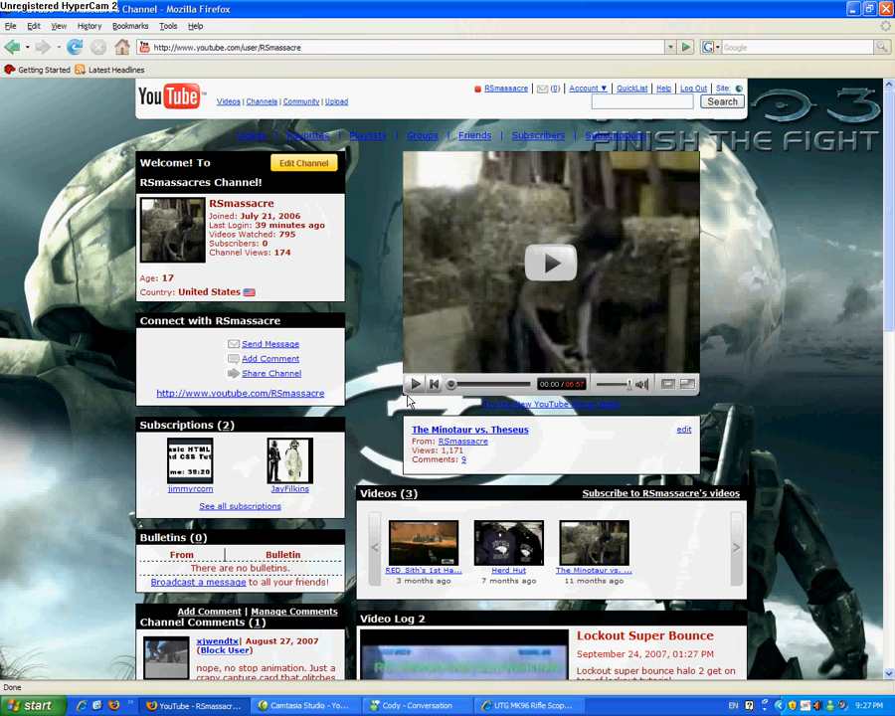
mouse_move(393, 386)
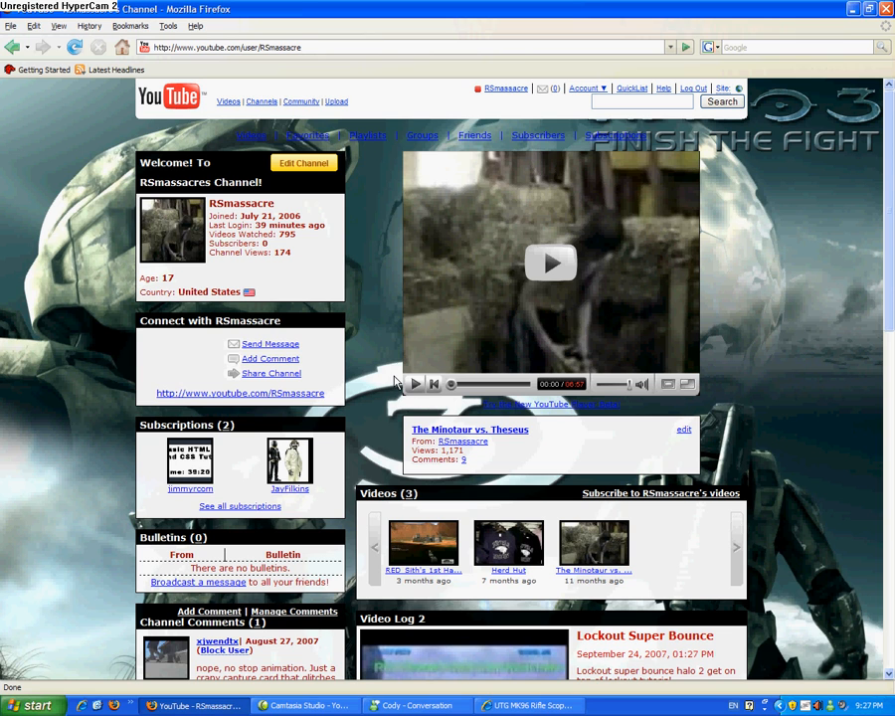